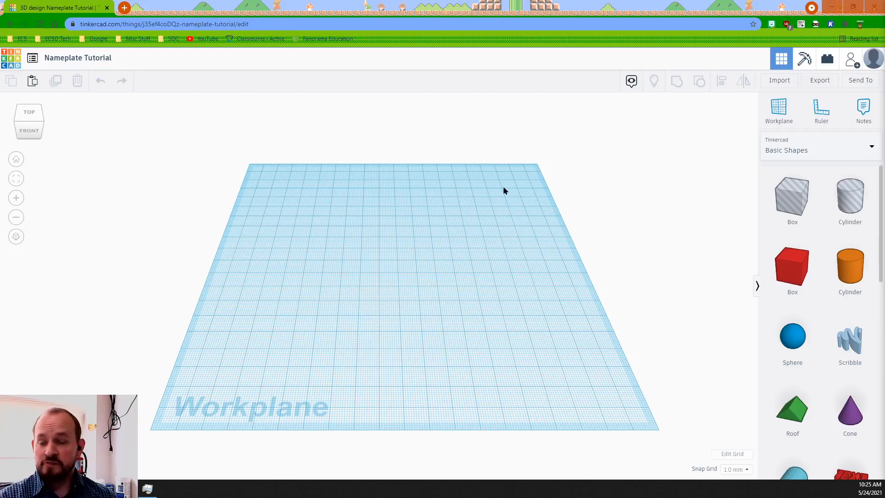
mouse_move(449, 247)
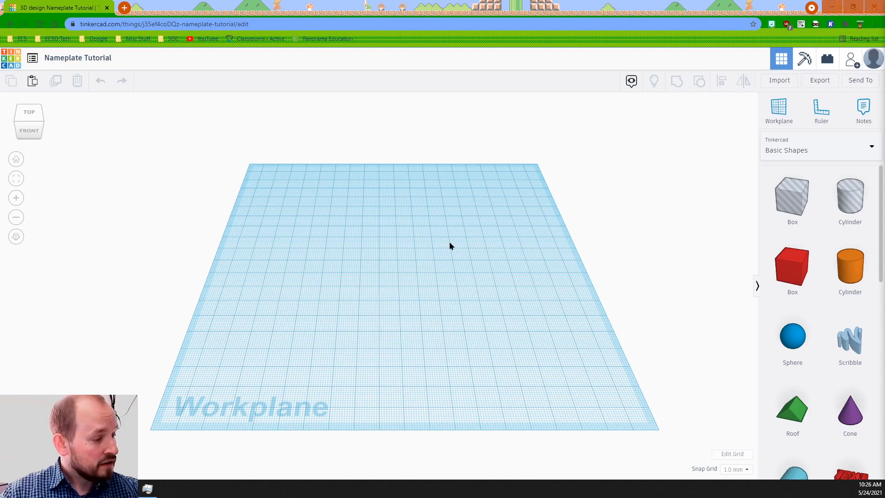
mouse_move(475, 236)
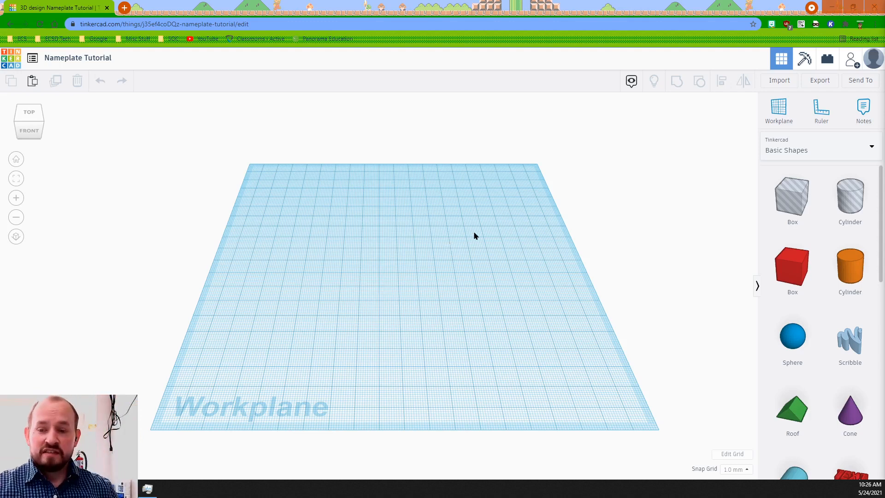
mouse_move(488, 279)
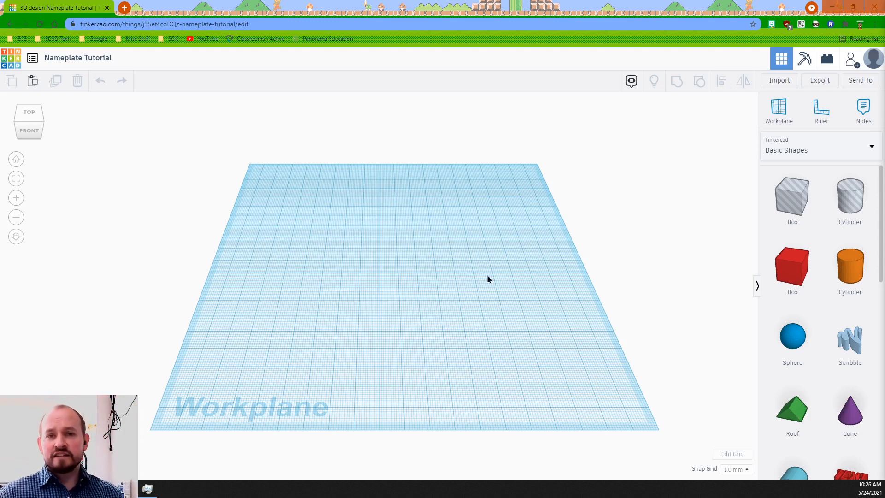
mouse_move(556, 296)
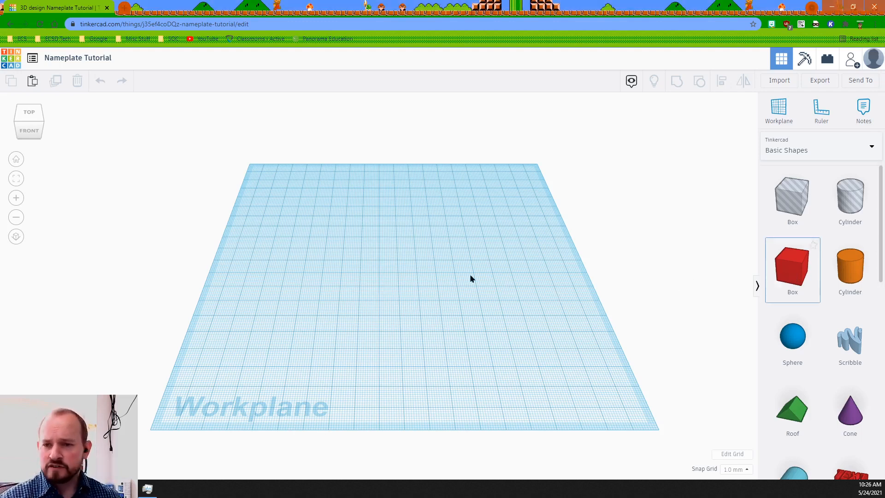
Step: Place a red box and stretch it into a long, 6 mm high flat bar for the base
left_click(792, 267)
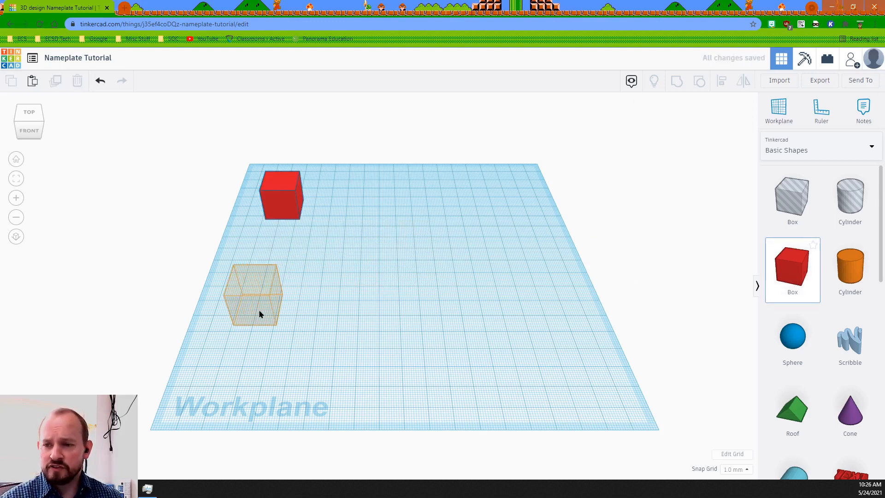
left_click(257, 300)
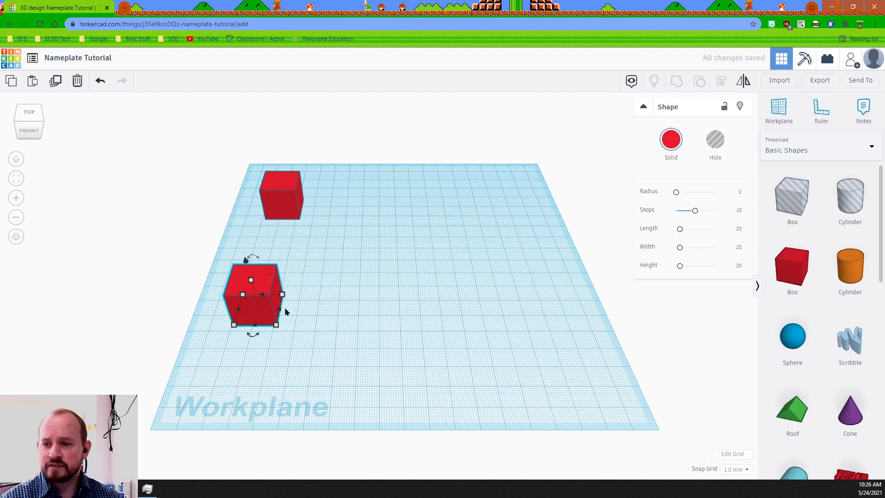
left_click_drag(283, 294, 348, 294)
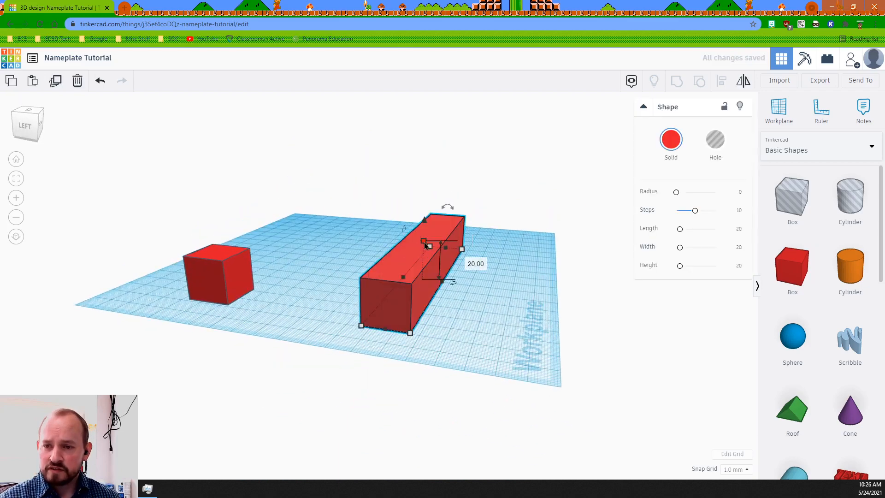
left_click_drag(428, 246, 429, 271)
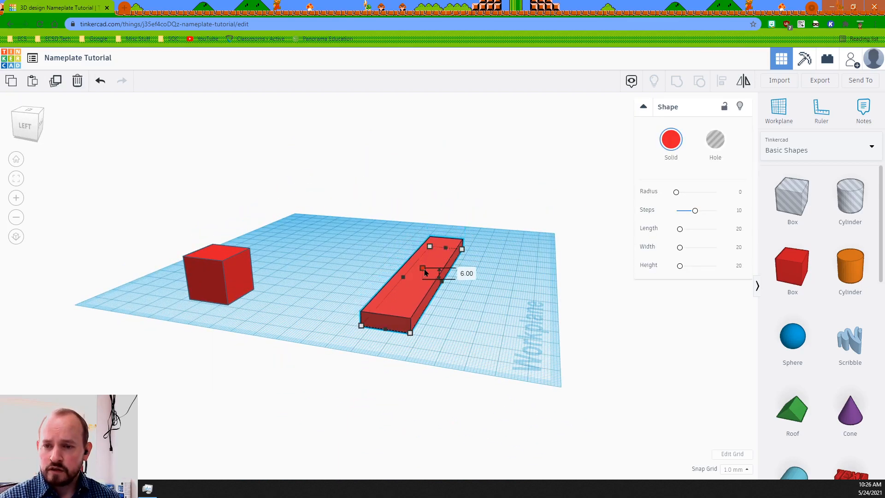
left_click_drag(422, 269, 423, 265)
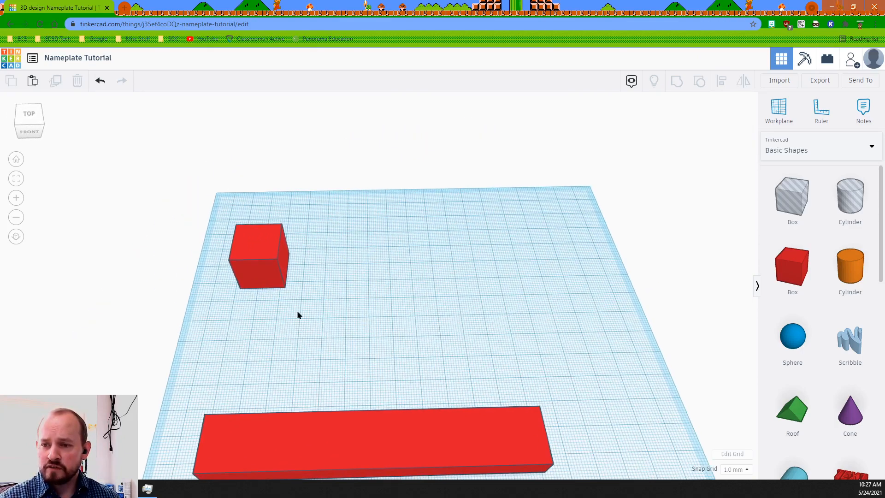
Step: Flatten the cube into a thin plate the bar's length and move it clear of the bar
left_click(258, 258)
type("1")
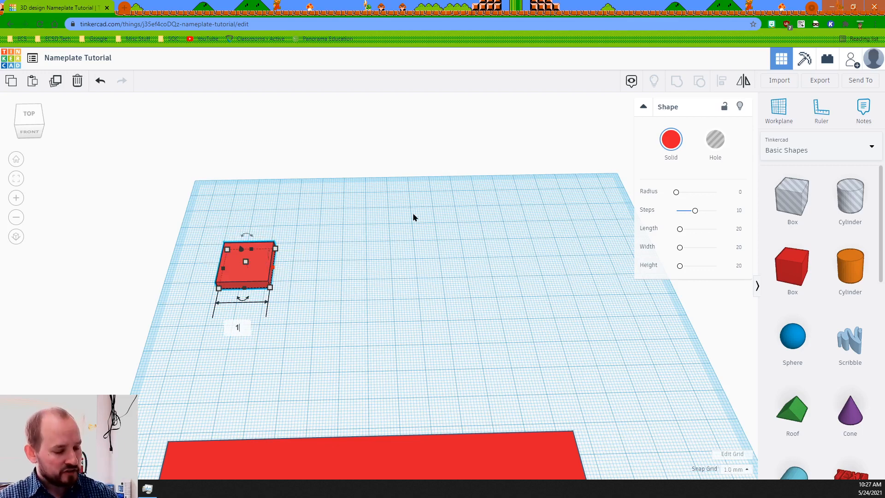
left_click_drag(265, 291, 514, 290)
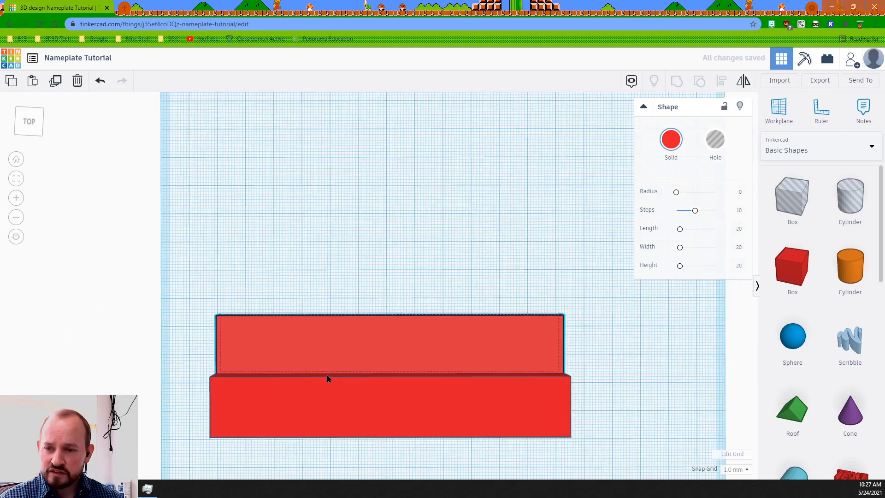
left_click_drag(327, 377, 309, 321)
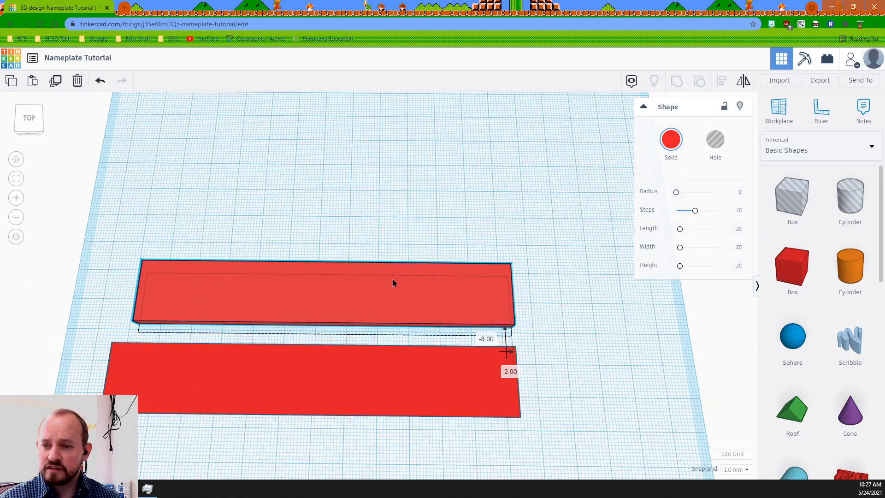
left_click_drag(322, 293, 347, 164)
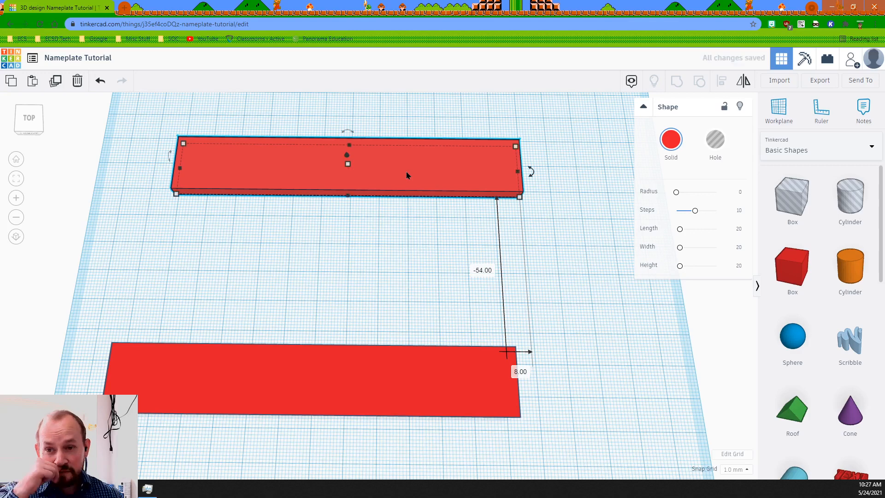
left_click(317, 281)
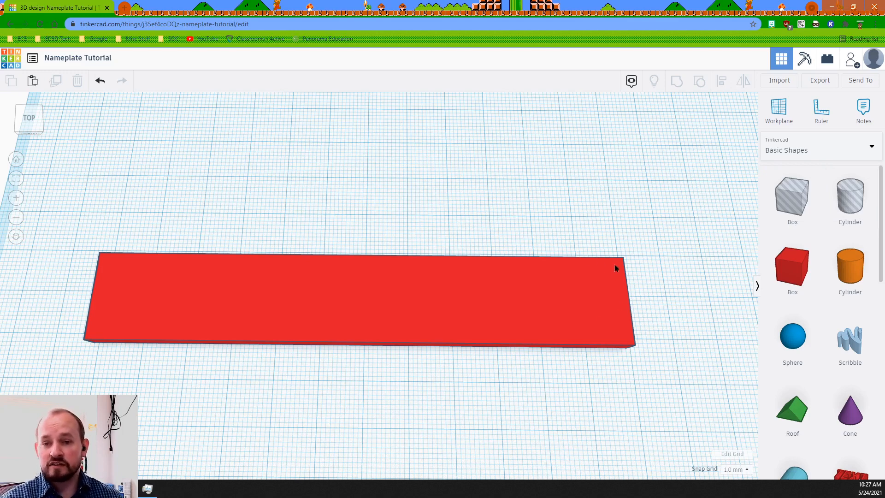
mouse_move(624, 308)
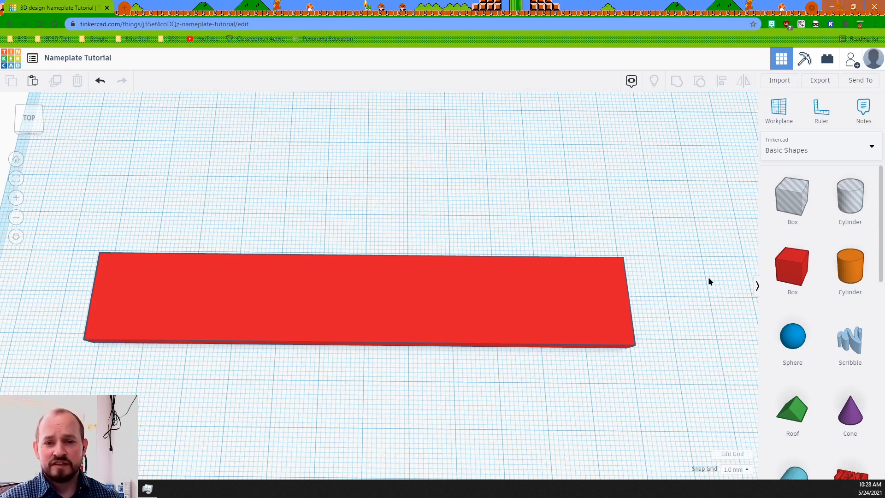
mouse_move(855, 275)
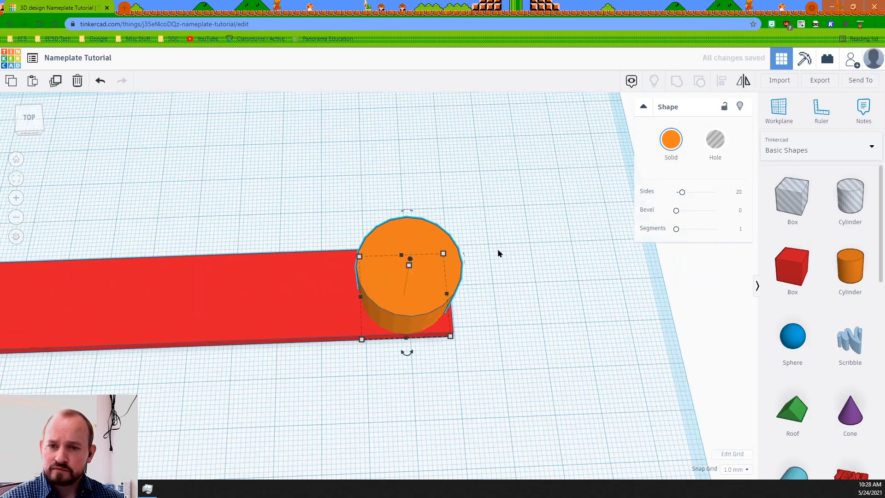
Step: Make the cylinder a hole and add box holes beside it over the bar's end corner
left_click(714, 139)
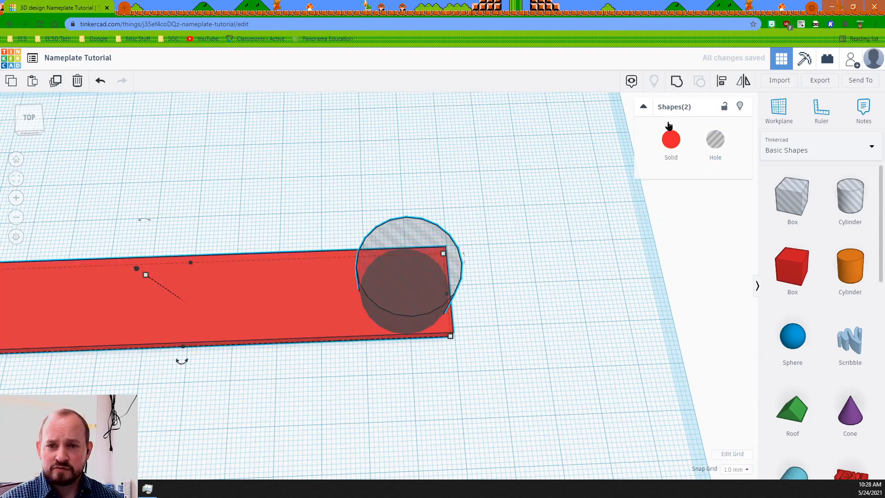
left_click(507, 308)
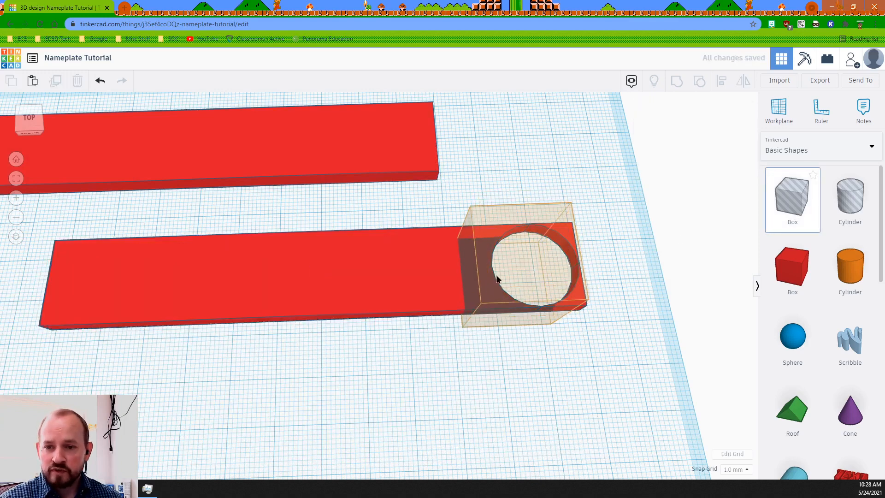
left_click(497, 280)
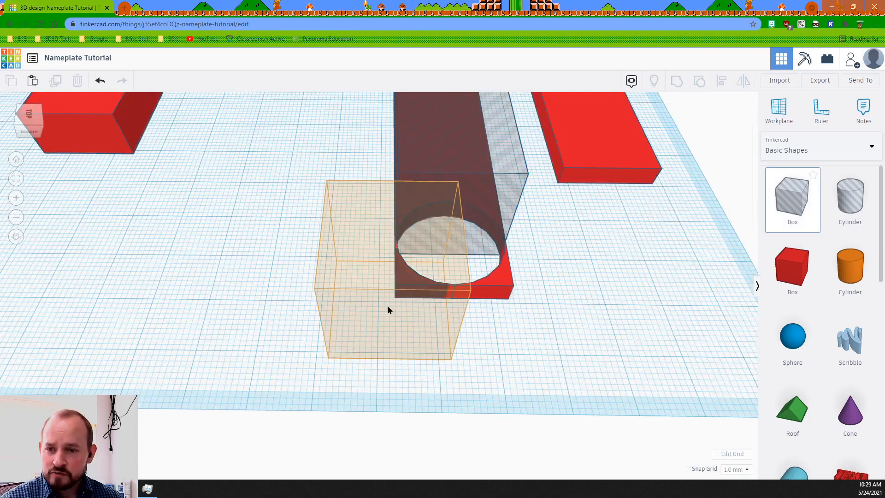
left_click(388, 309)
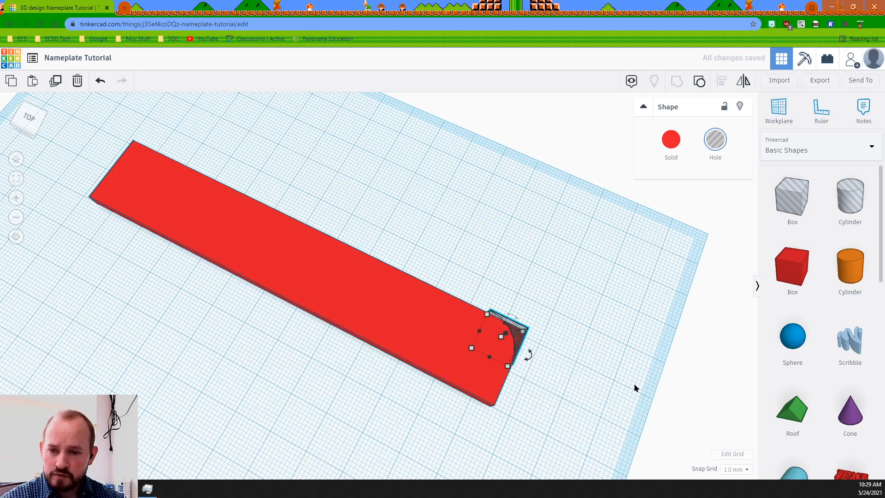
mouse_move(552, 341)
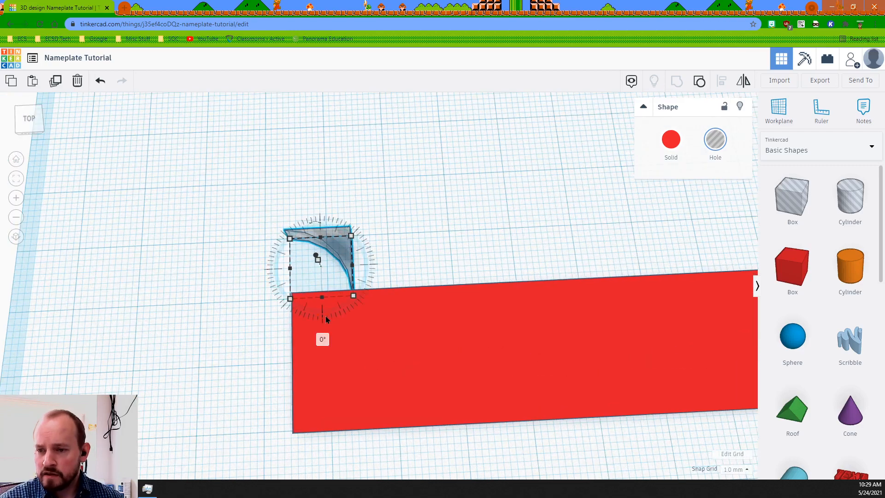
Step: Rotate the second corner cutter and fit it onto the bar's top-left corner
left_click_drag(316, 260, 308, 200)
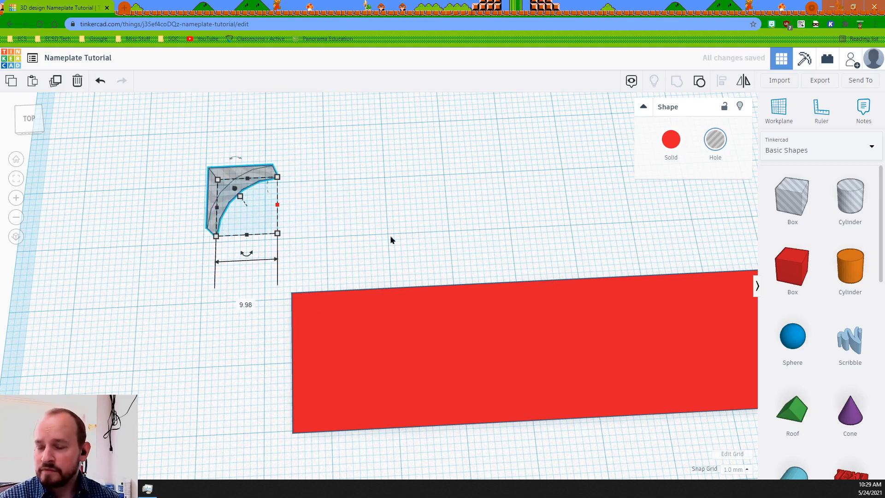
left_click(391, 240)
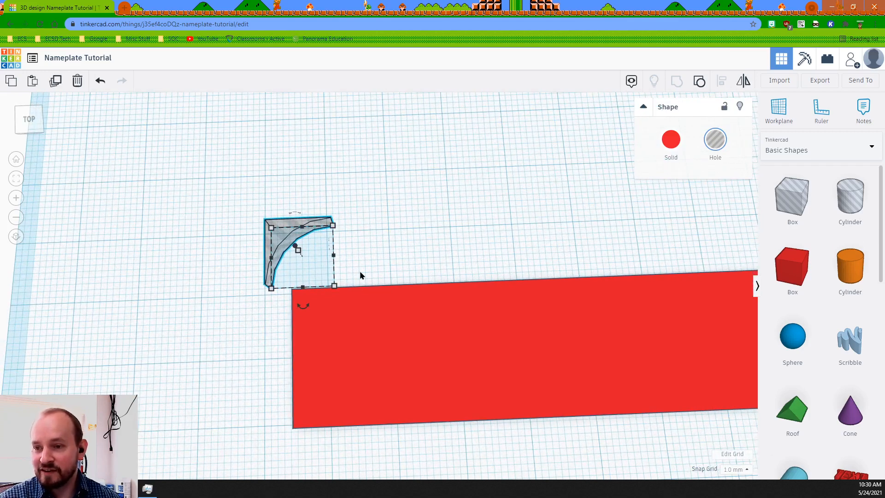
left_click_drag(299, 250, 303, 322)
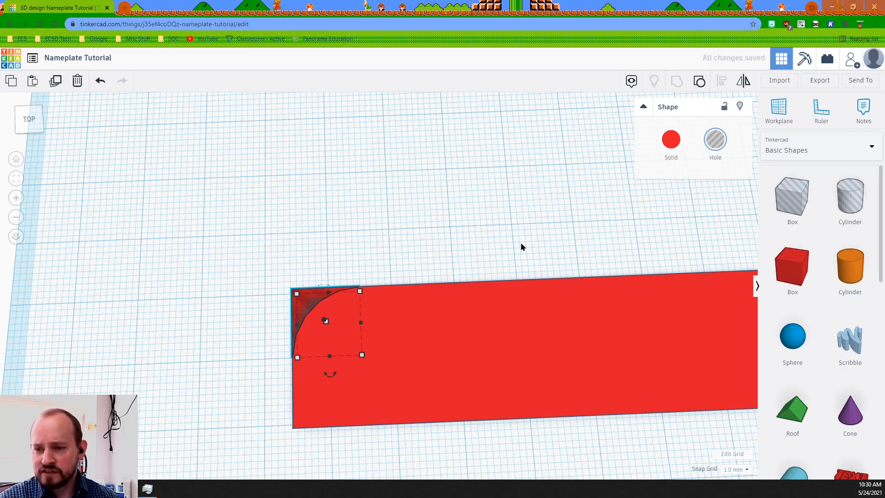
left_click_drag(521, 247, 324, 245)
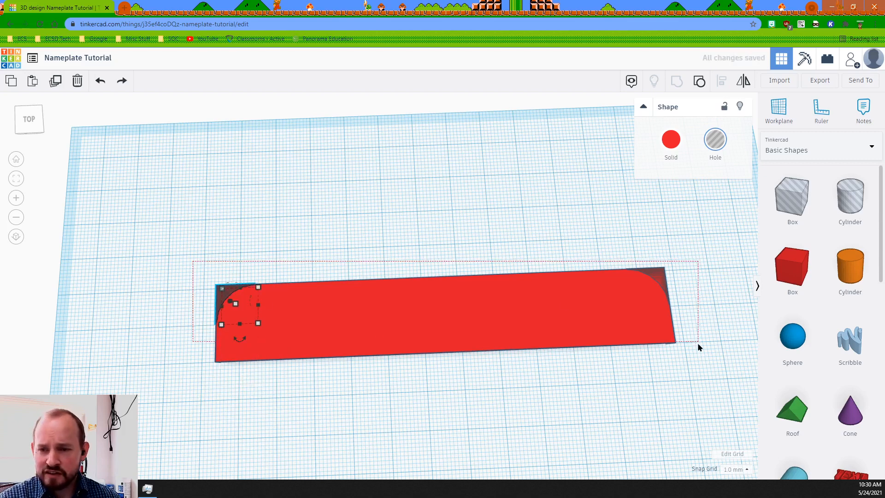
Step: Group the bar with both corner holes into one rounded-corner nameplate
left_click(676, 81)
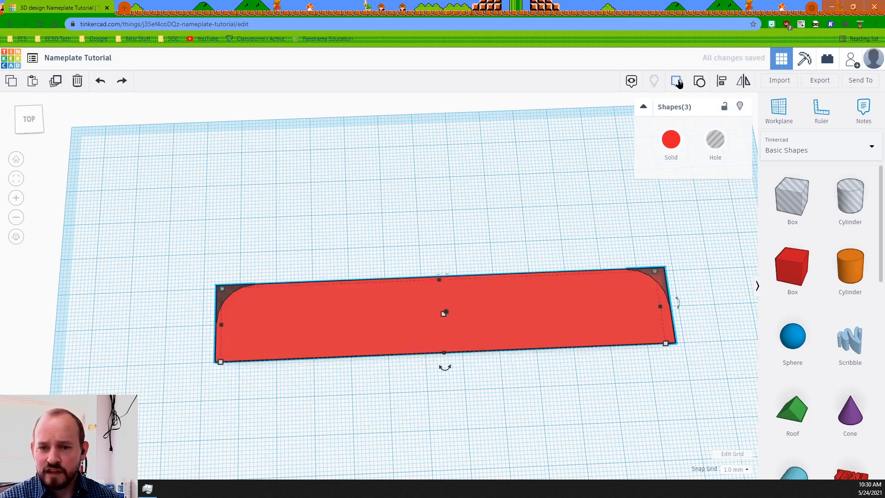
left_click(459, 231)
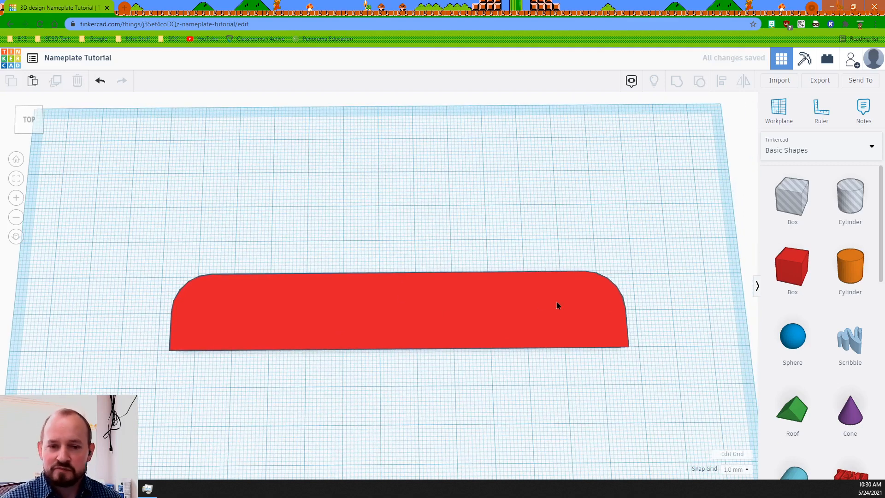
Step: Set the text shape to 'Mr. Fediuk' and view the nameplate from the top to centre it
scroll("down", 3)
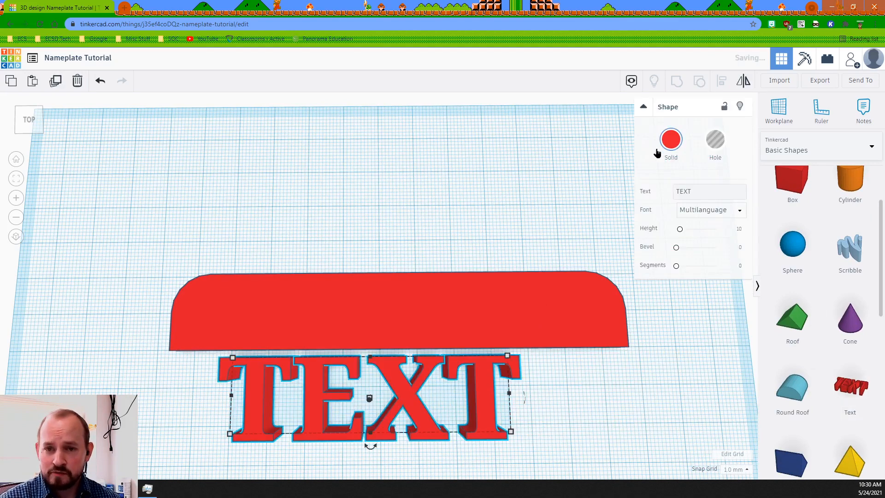
left_click(710, 192)
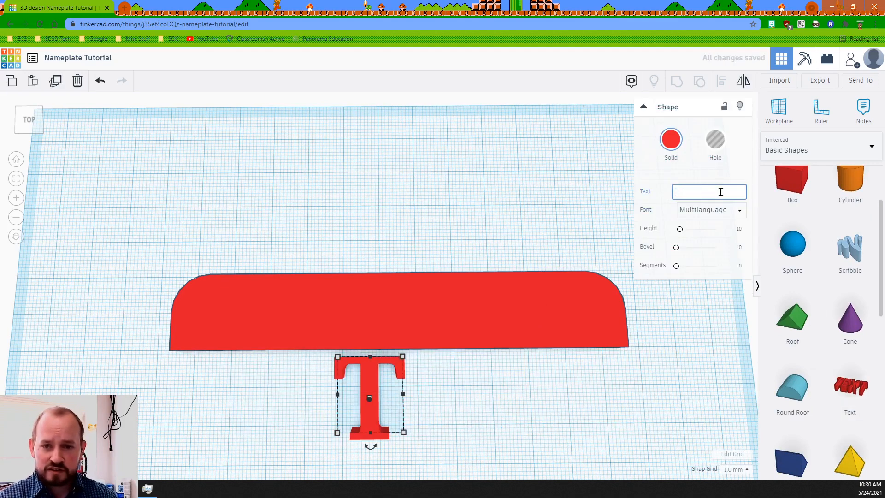
type("Mr. Fediuk")
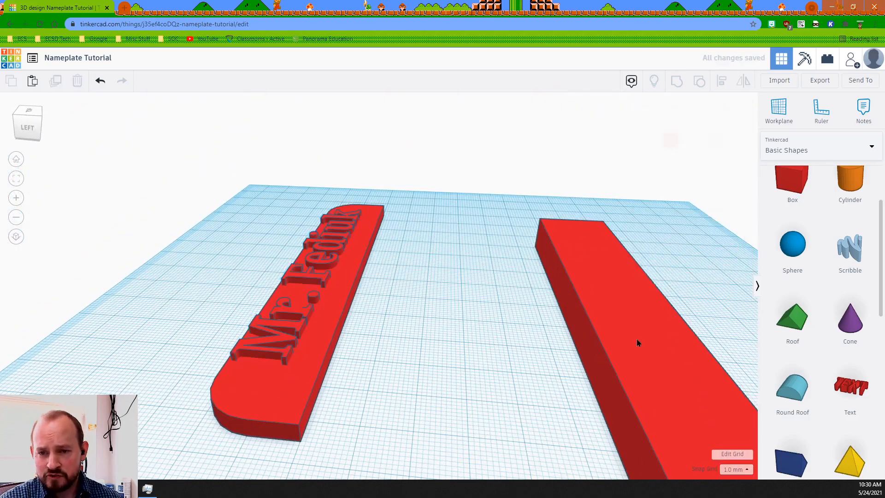
left_click(638, 342)
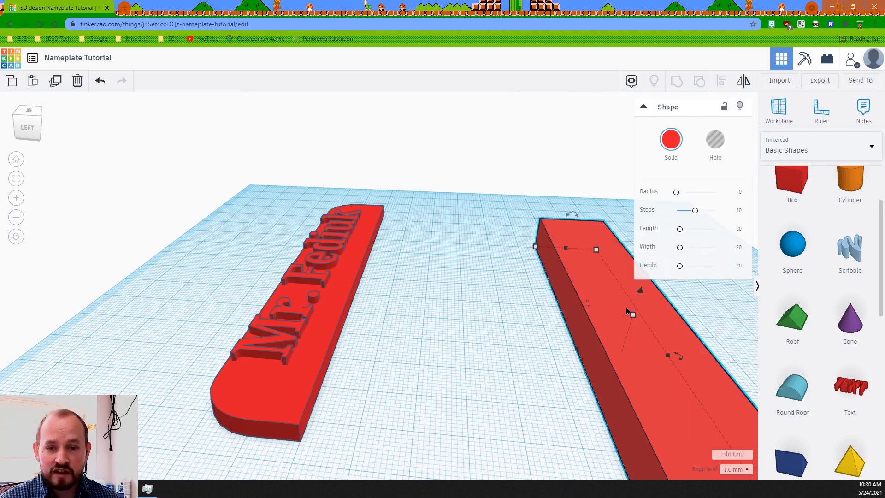
left_click(450, 367)
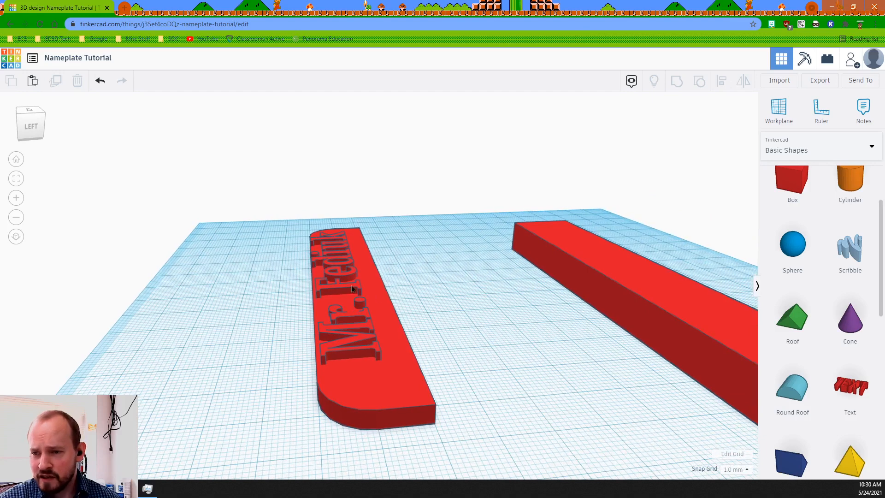
left_click(352, 291)
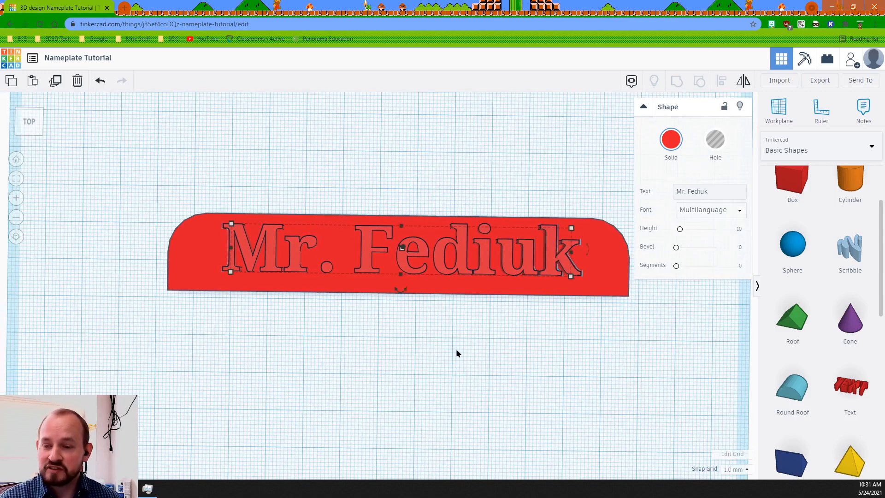
mouse_move(647, 218)
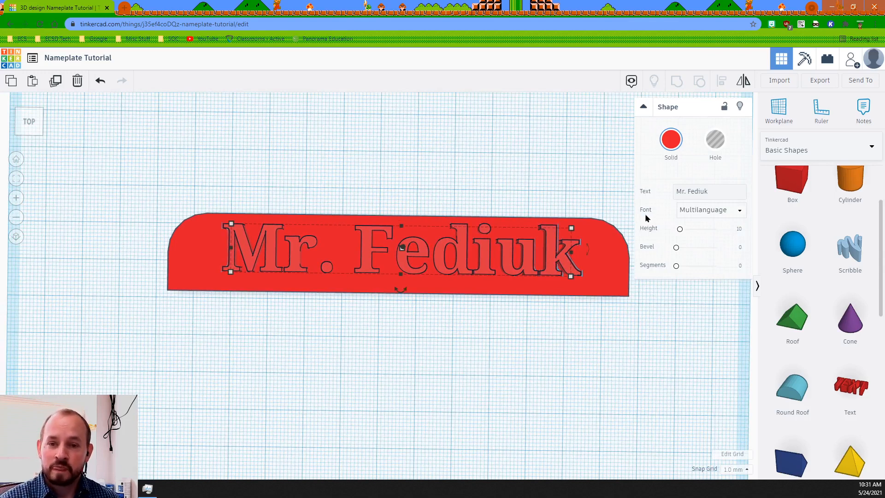
Step: Make the 'Mr. Fediuk' text a hole and select it together with the nameplate
left_click(714, 140)
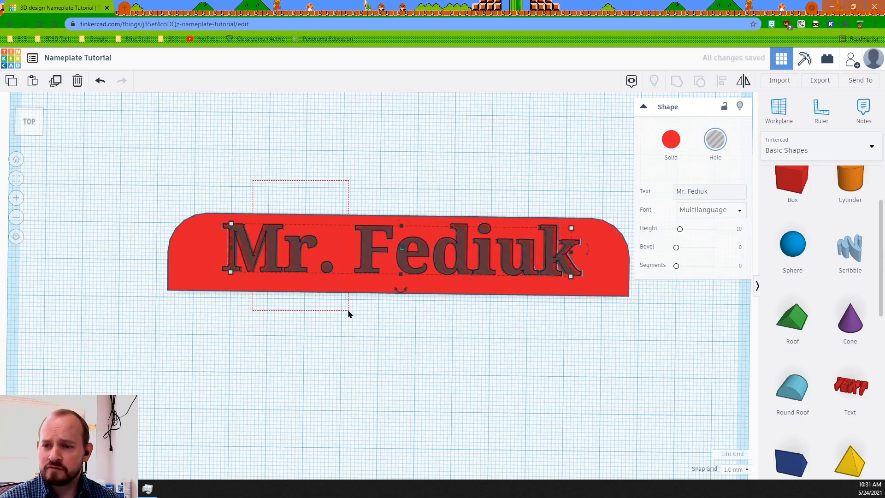
left_click(677, 80)
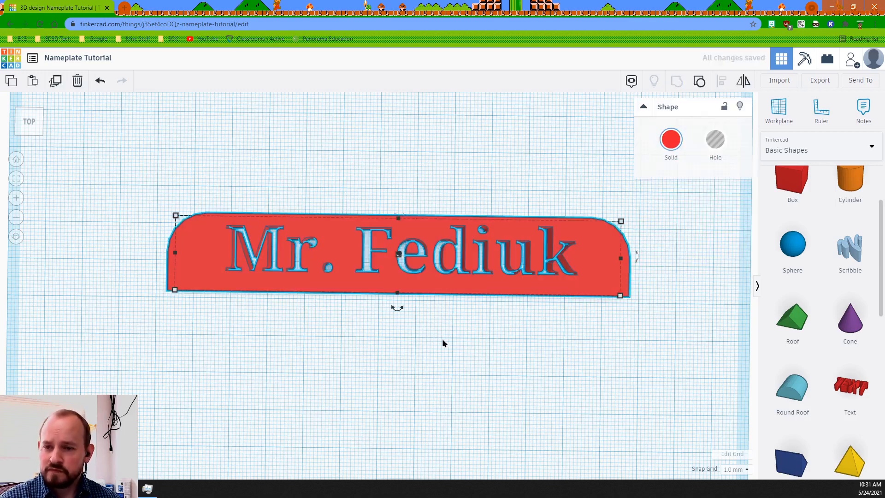
mouse_move(457, 345)
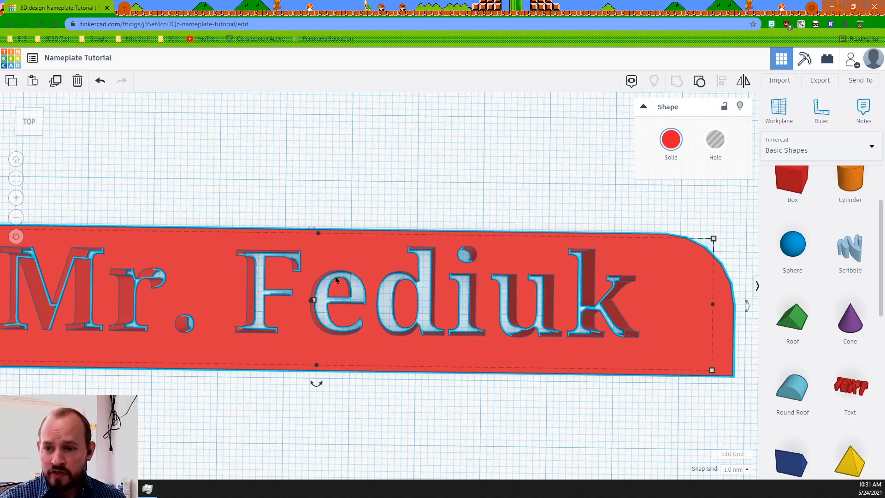
mouse_move(402, 310)
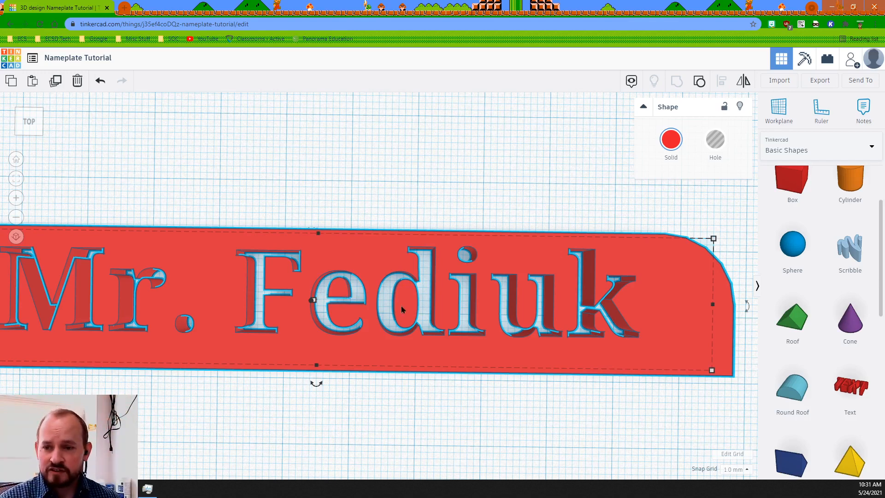
mouse_move(414, 300)
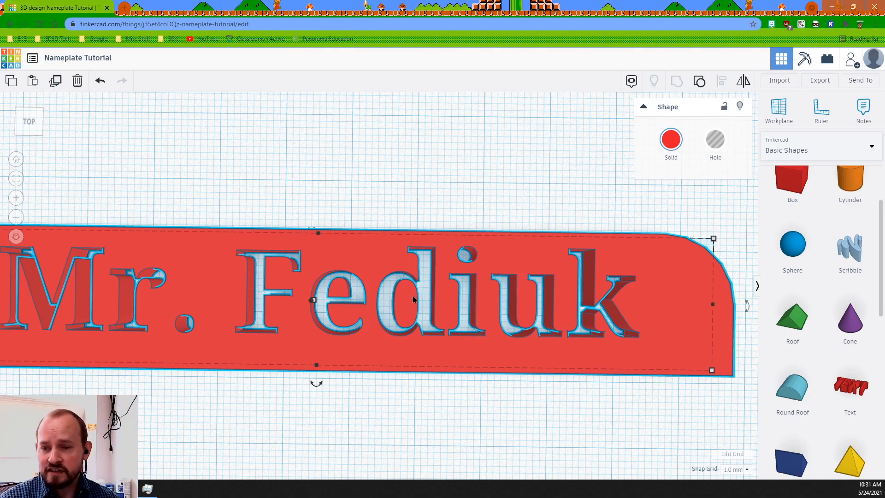
mouse_move(514, 307)
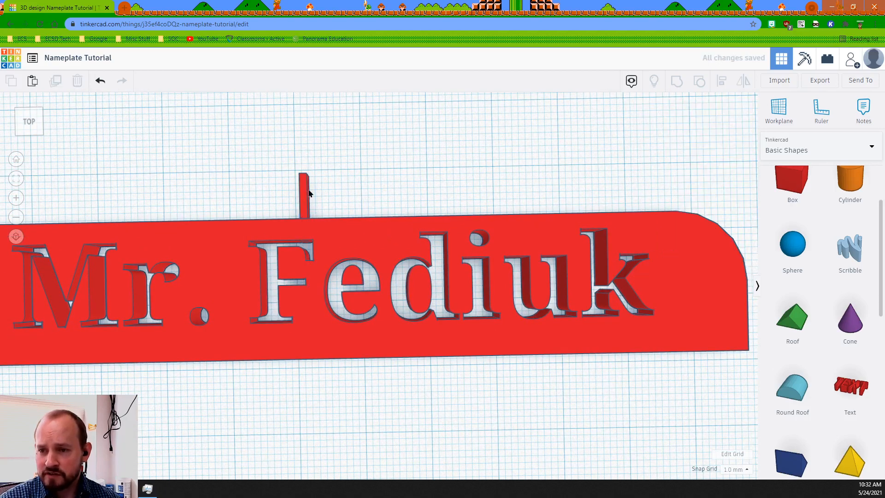
Step: Select the small box inside the letter d and set Snap Grid to 0.5 mm for fine placement
left_click(302, 192)
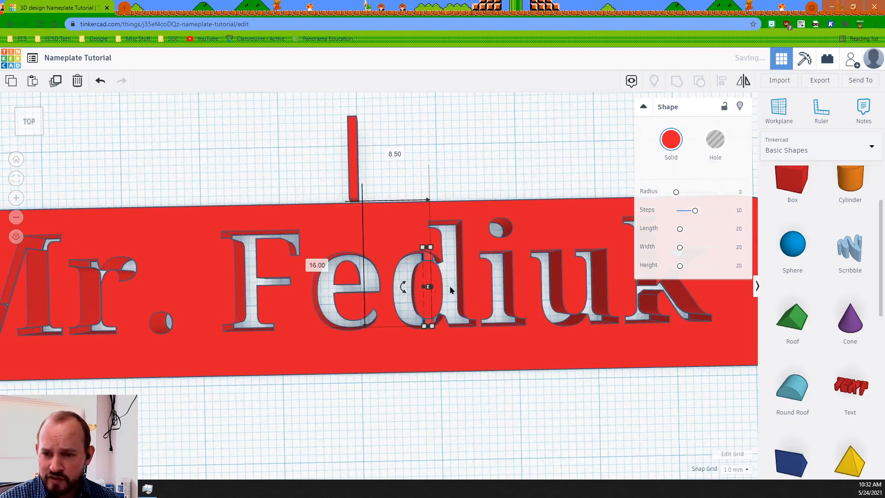
left_click(465, 144)
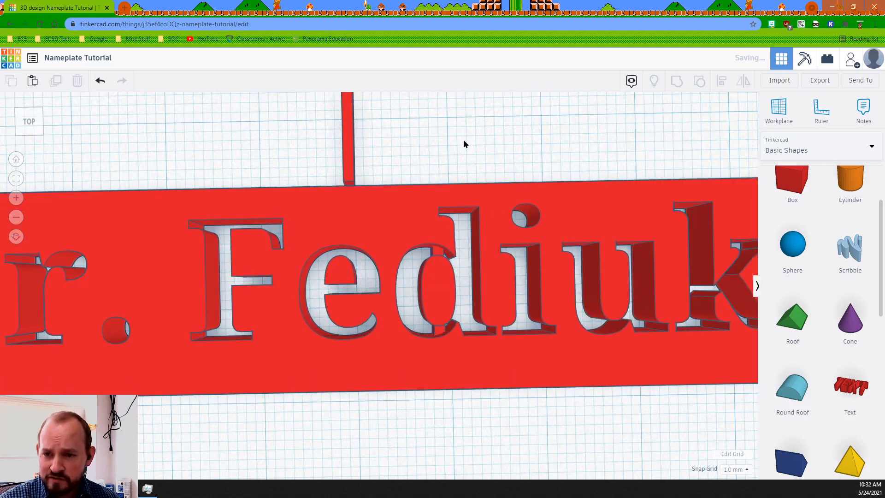
scroll("down", 3)
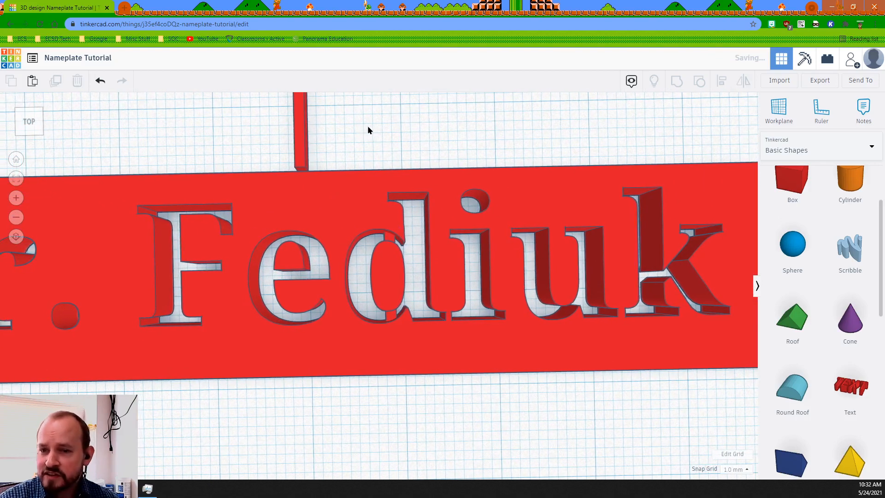
left_click(299, 133)
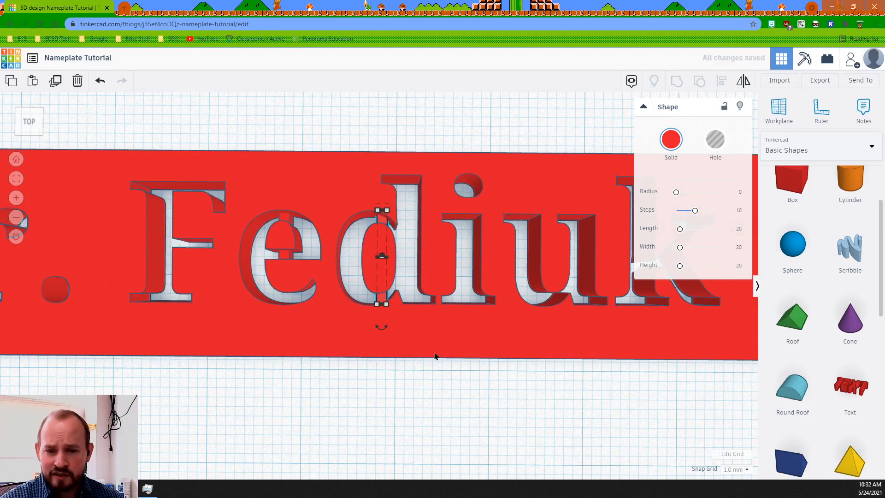
left_click(736, 469)
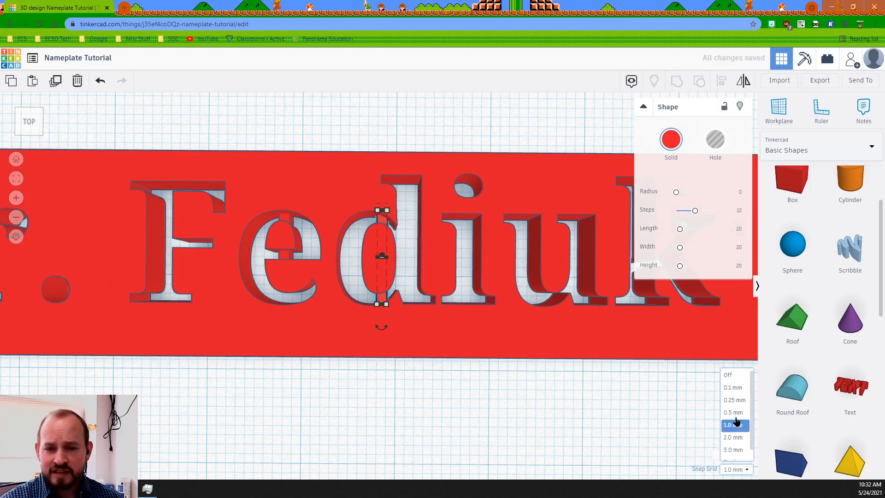
left_click(733, 399)
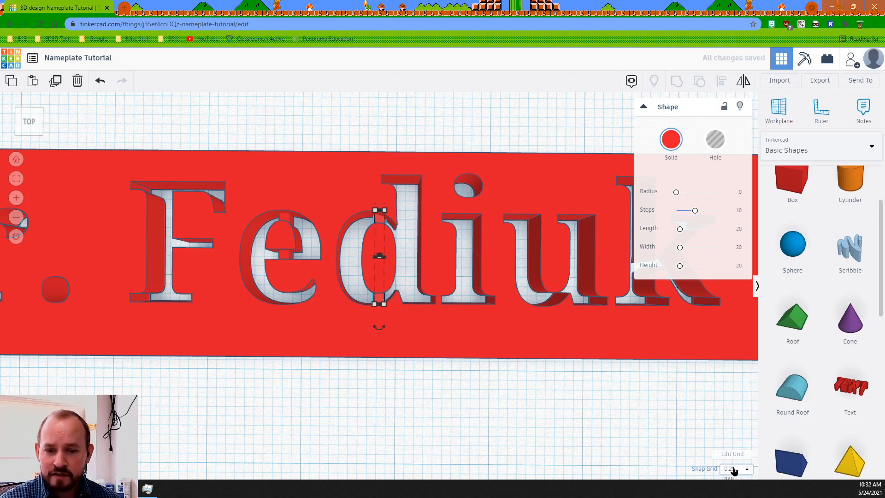
left_click(746, 468)
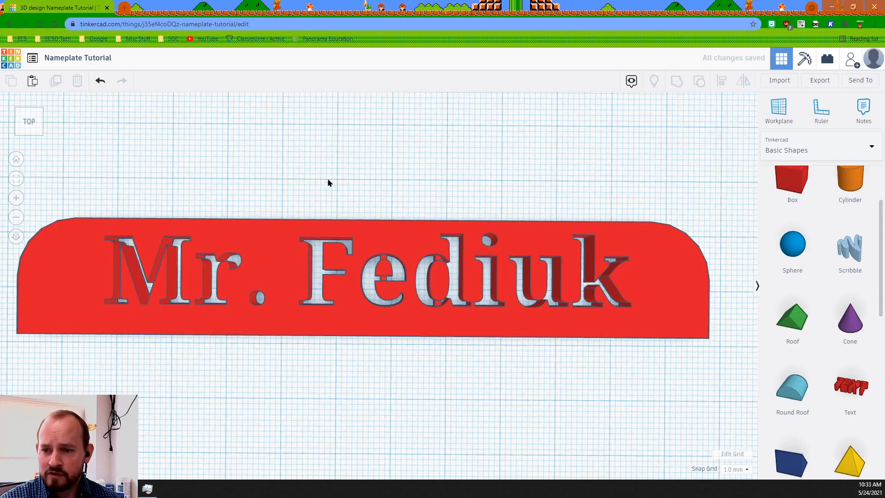
Step: Duplicate the engraved nameplate so a copy sits beside the original
left_click_drag(329, 183, 423, 171)
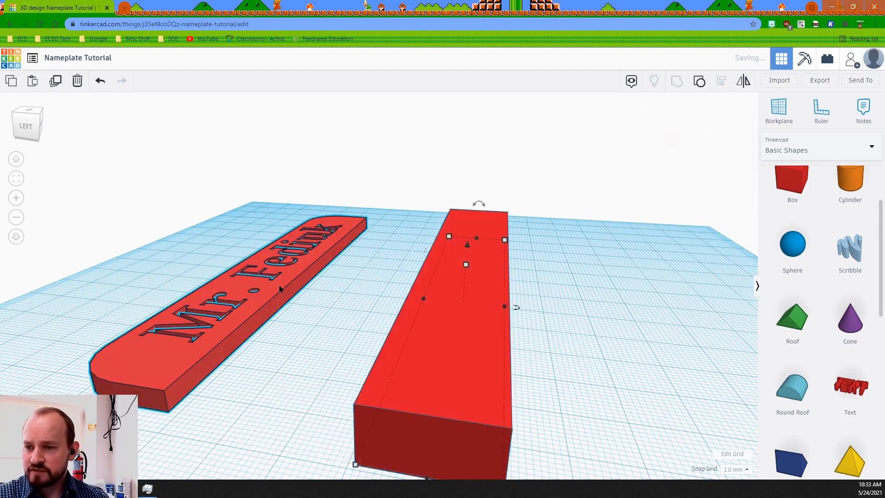
left_click(280, 288)
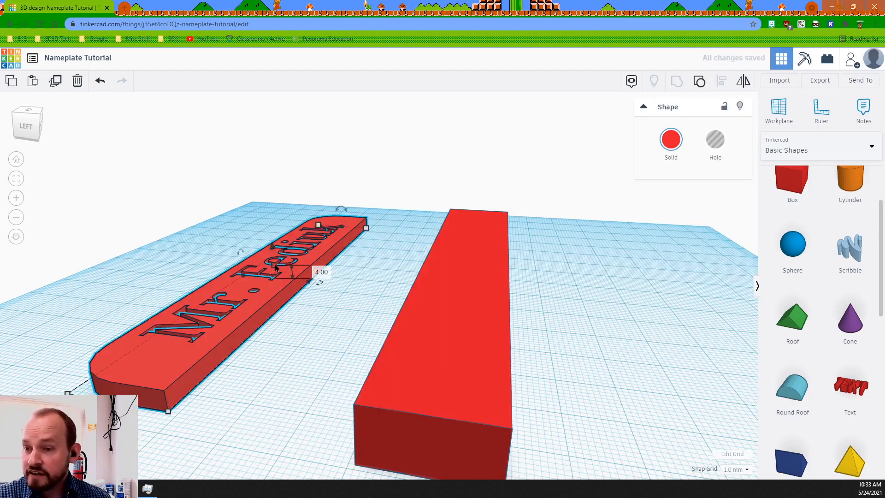
mouse_move(319, 371)
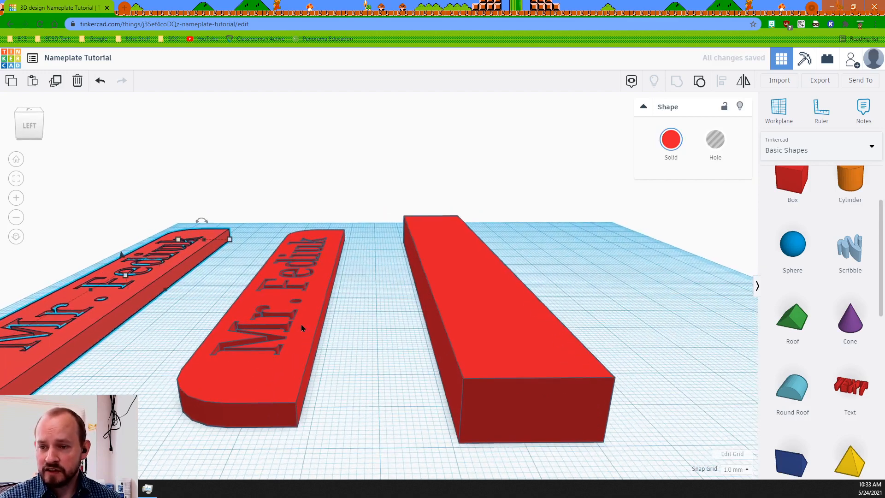
left_click(273, 324)
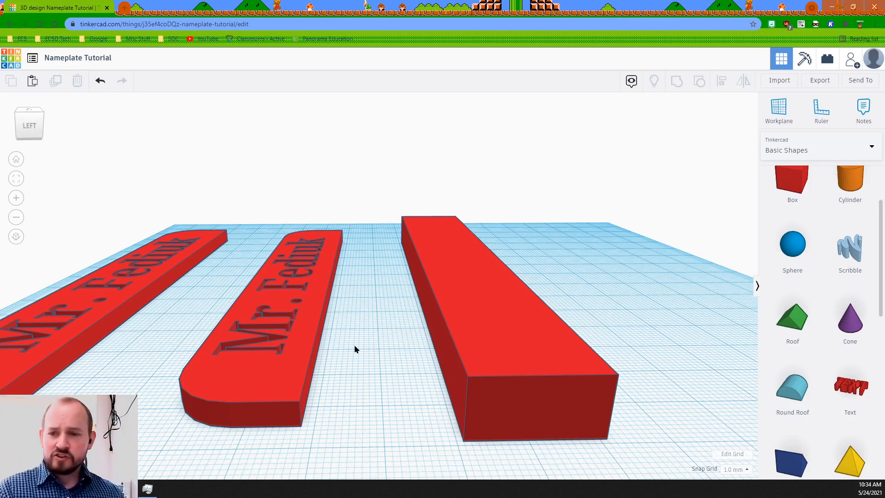
mouse_move(347, 398)
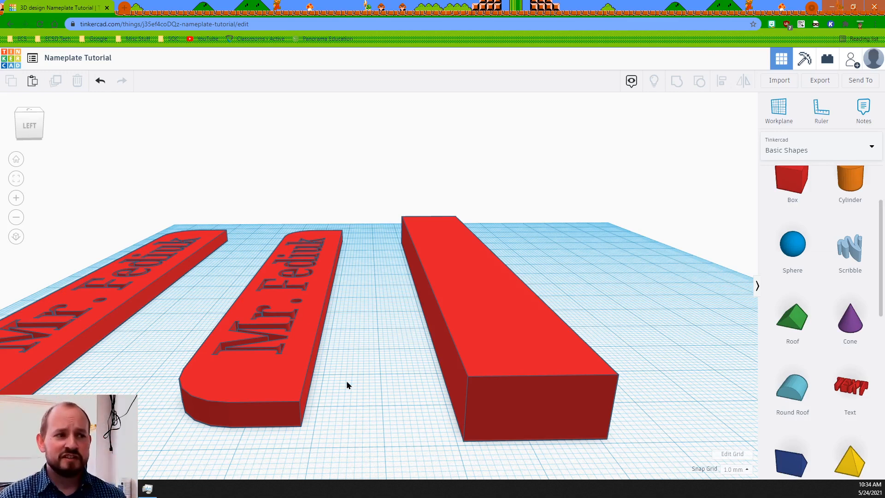
mouse_move(326, 406)
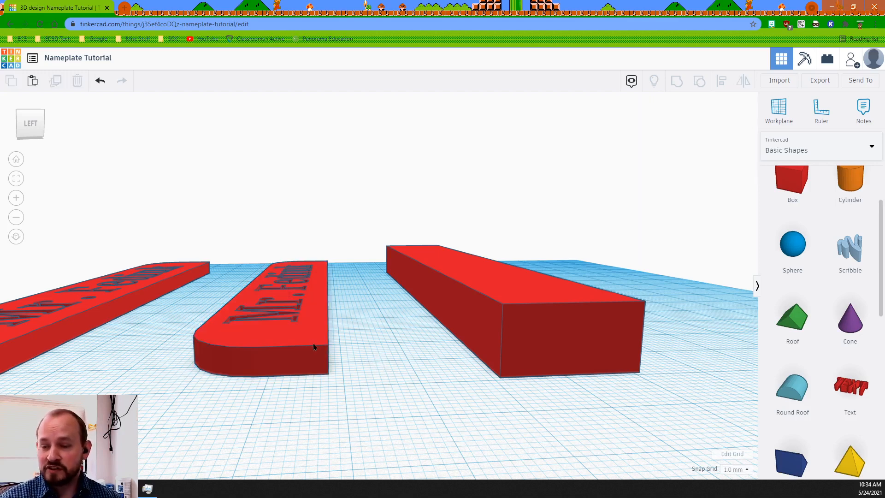
Step: Turn the nameplate copy into a hole, stand it upright and lean it about 15 degrees
left_click(260, 325)
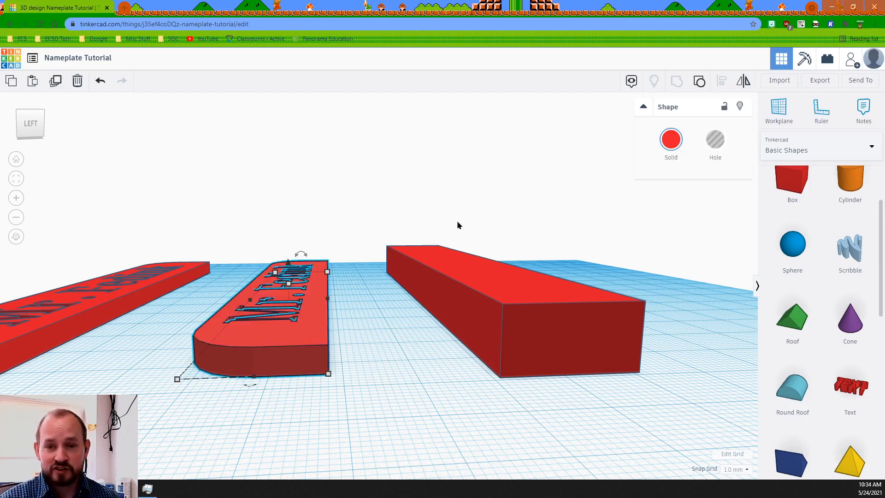
left_click(714, 139)
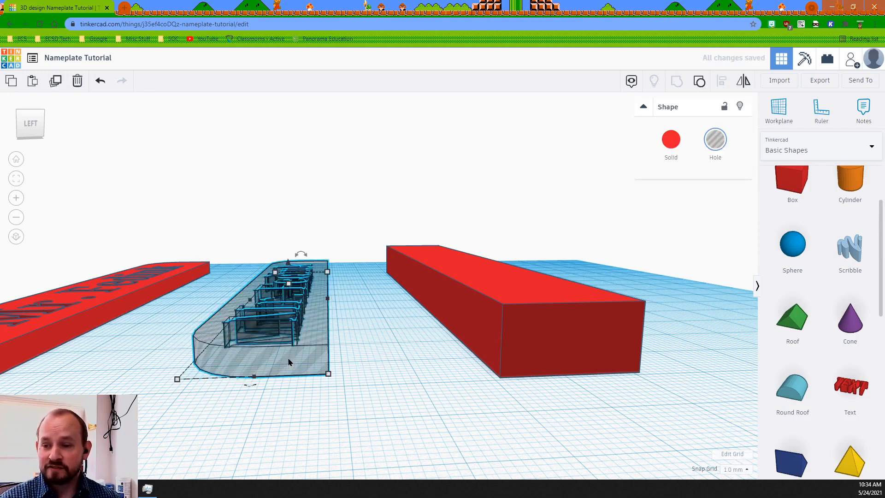
left_click_drag(301, 254, 314, 265)
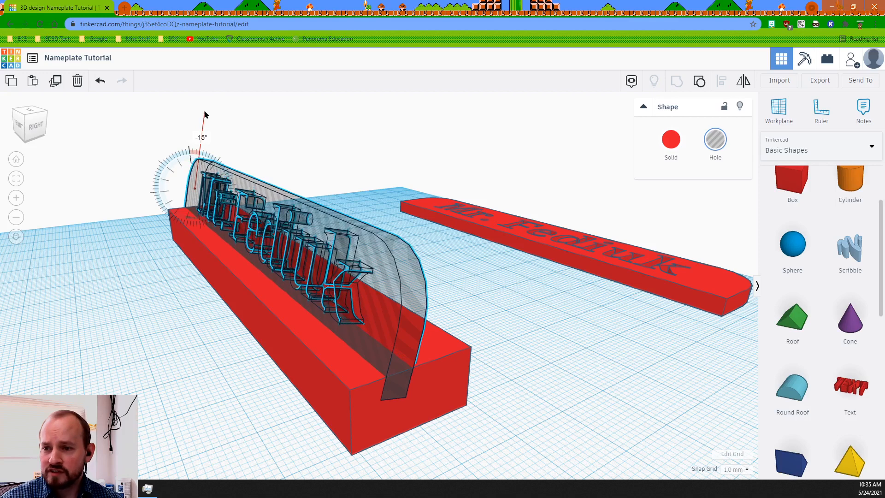
left_click_drag(203, 119, 200, 117)
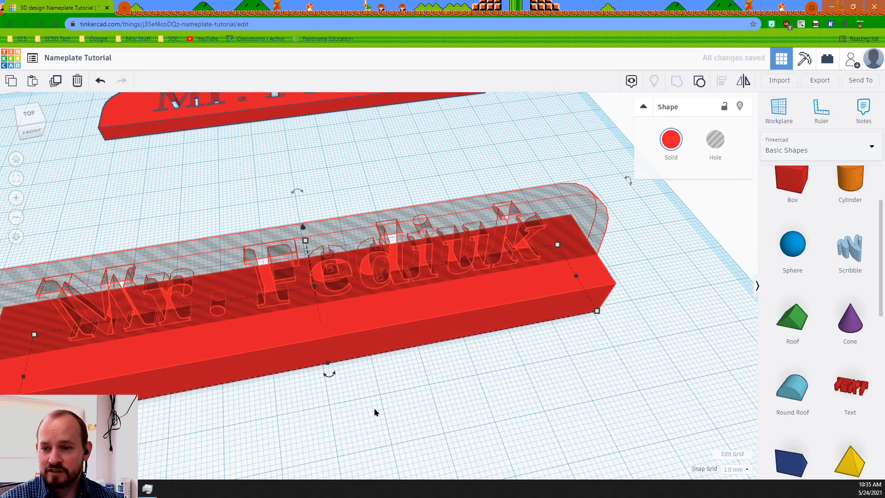
mouse_move(366, 403)
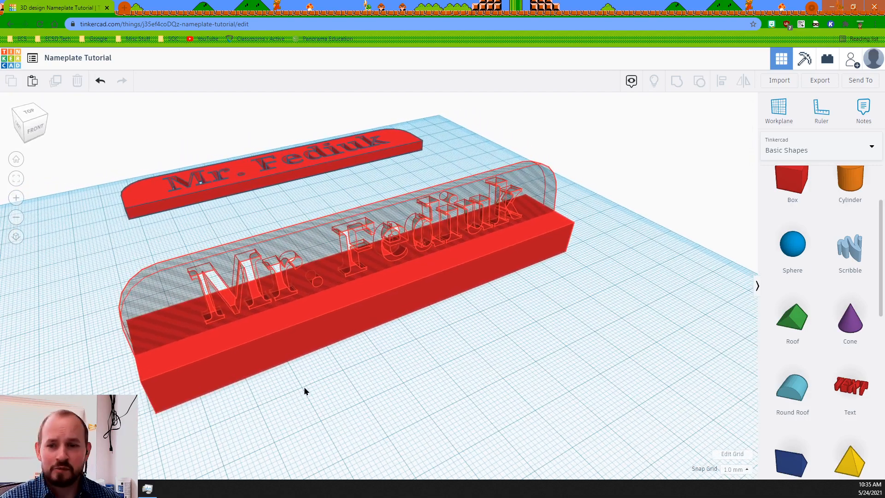
mouse_move(386, 331)
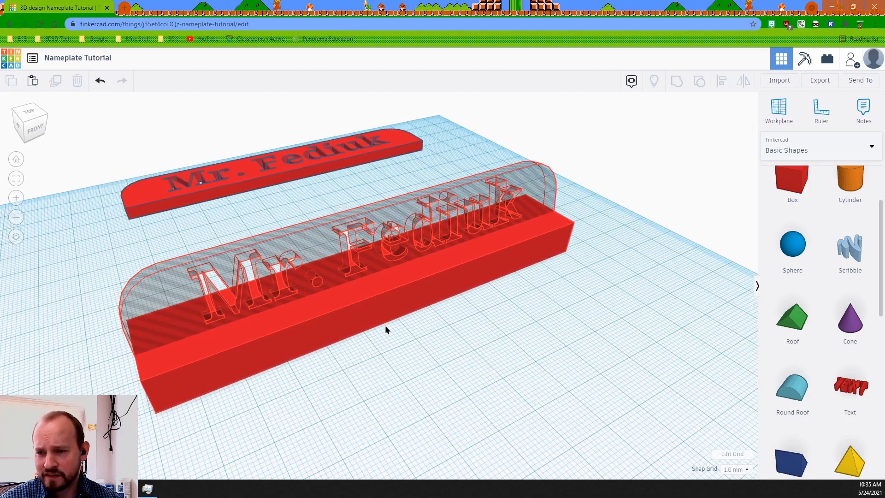
mouse_move(481, 252)
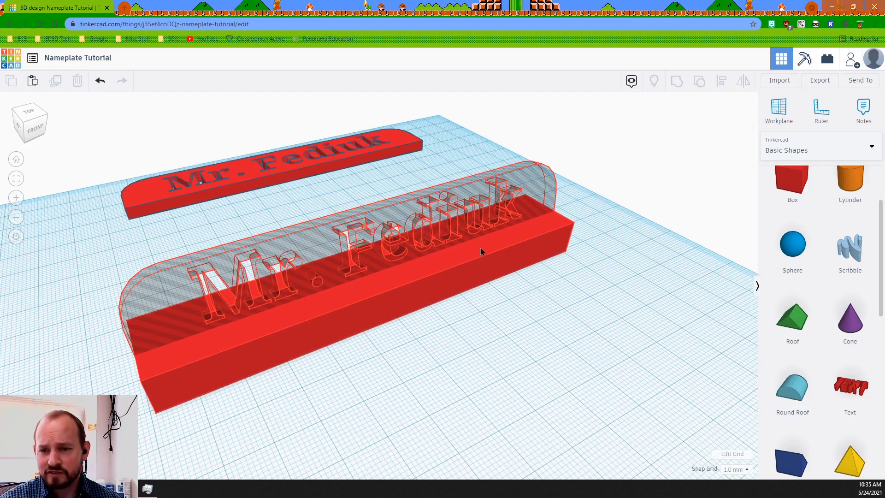
Step: Center the hole-shaped nameplate cutter on the red base block with Align, then deselect
left_click(481, 251)
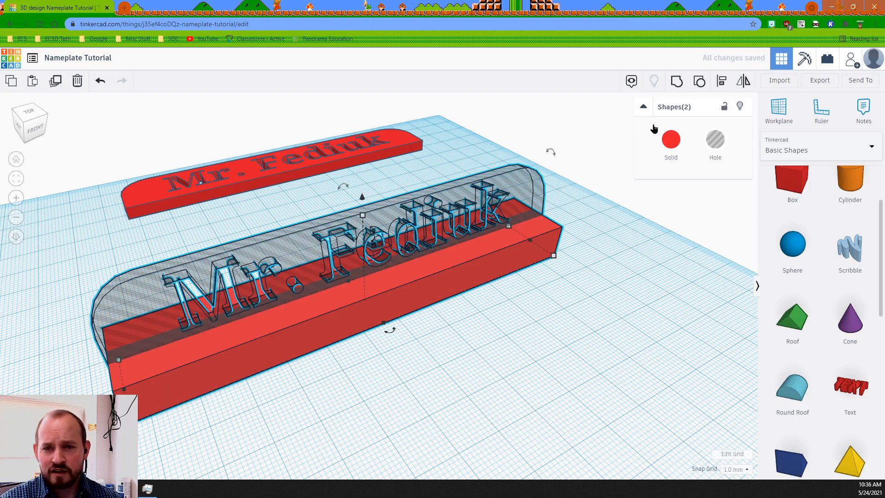
mouse_move(676, 83)
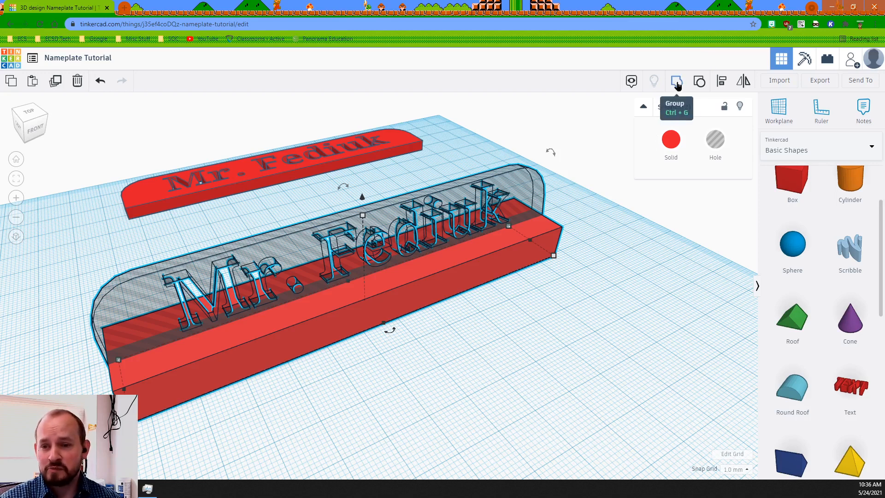
left_click(676, 80)
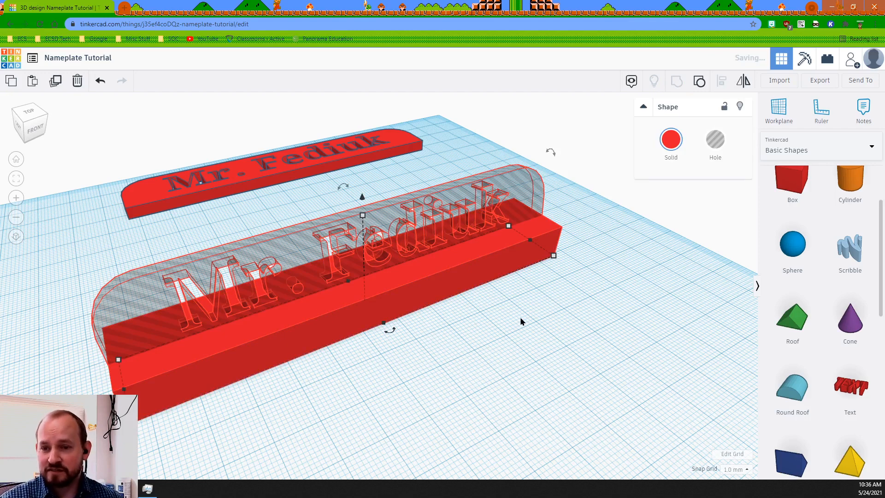
left_click(447, 370)
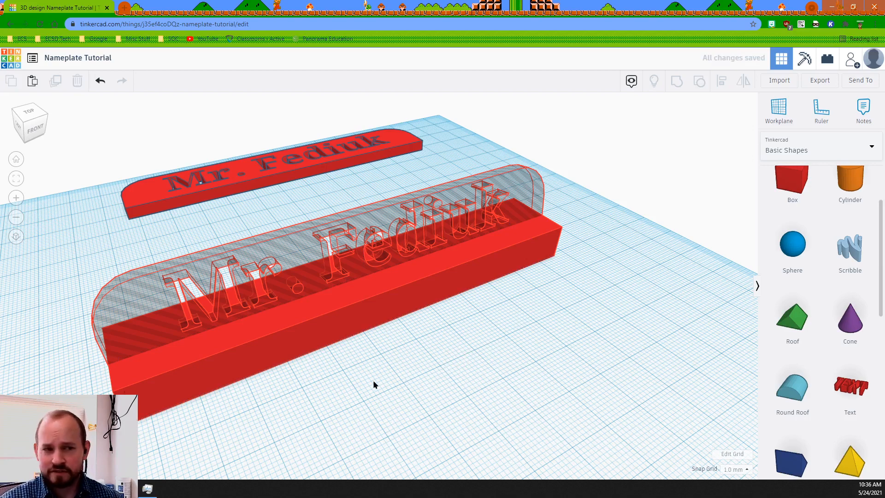
mouse_move(322, 409)
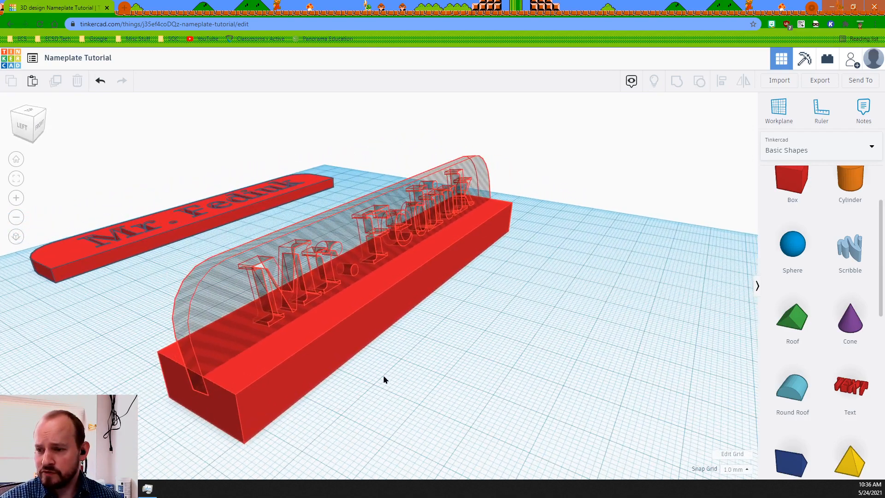
Step: Group the base with the hole cutter (Ctrl+G) to cut the angled nameplate slot
left_click_drag(384, 378, 172, 439)
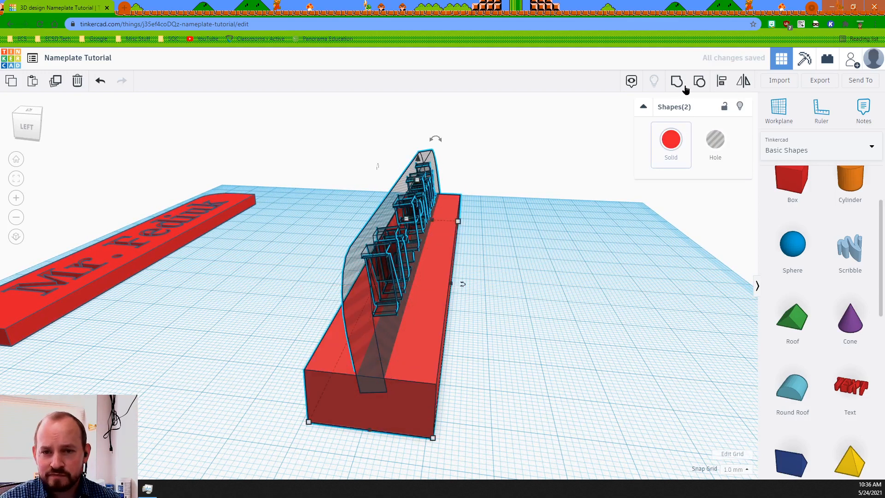
left_click(676, 81)
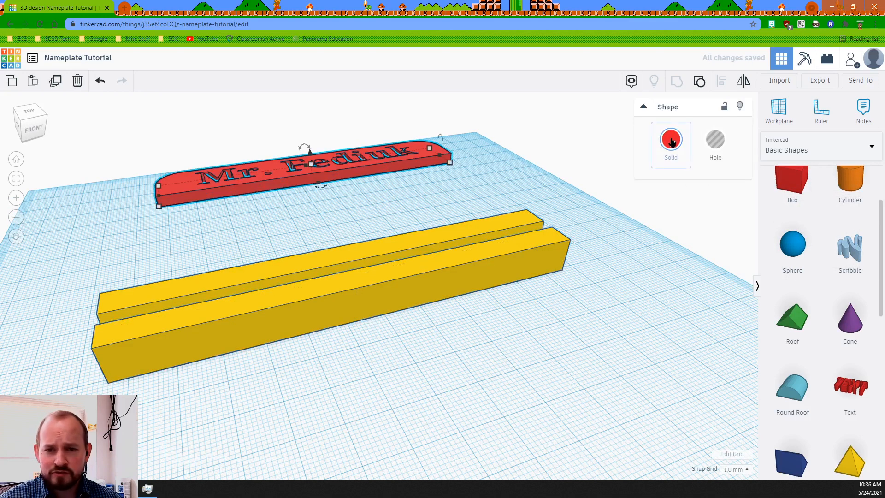
Step: Change the nameplate's Solid colour to dark blue
left_click(671, 139)
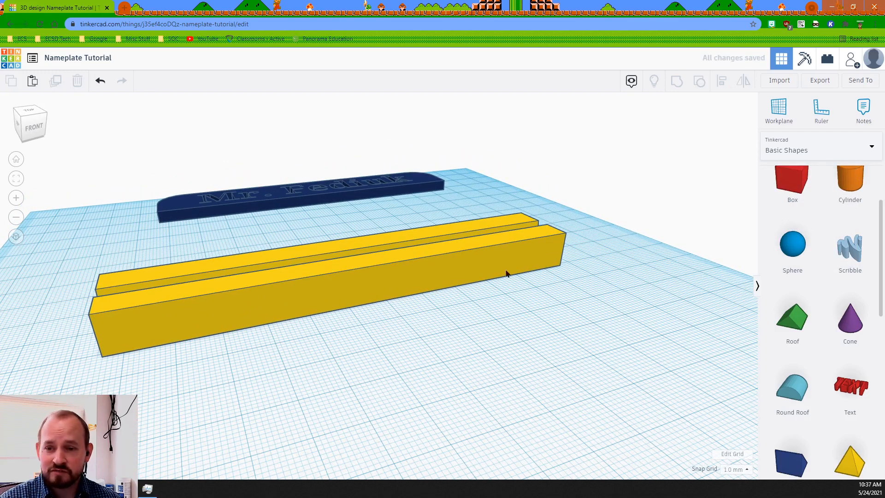
mouse_move(520, 269)
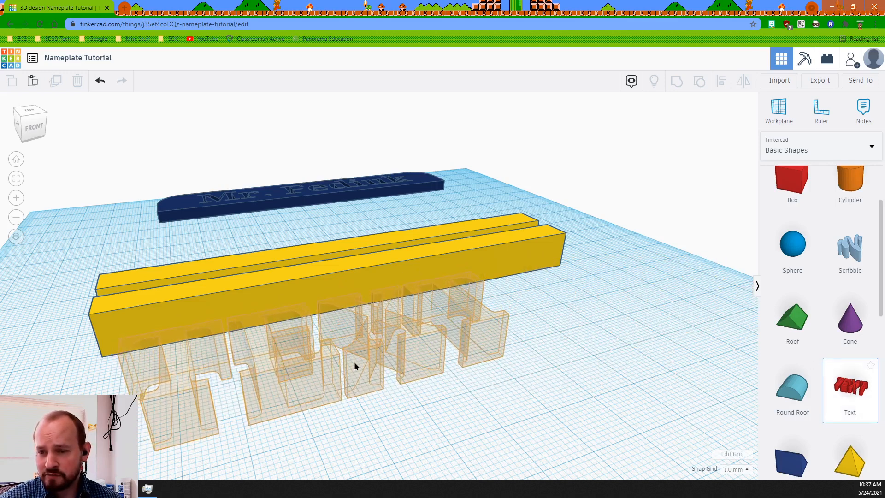
Step: Add a Text shape in front of the base reading 'Please Subscribe!'
left_click(356, 367)
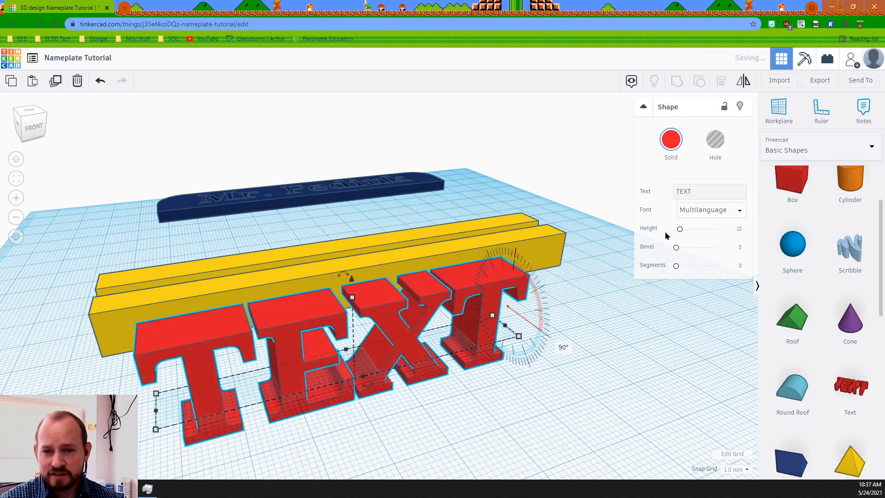
left_click(709, 191)
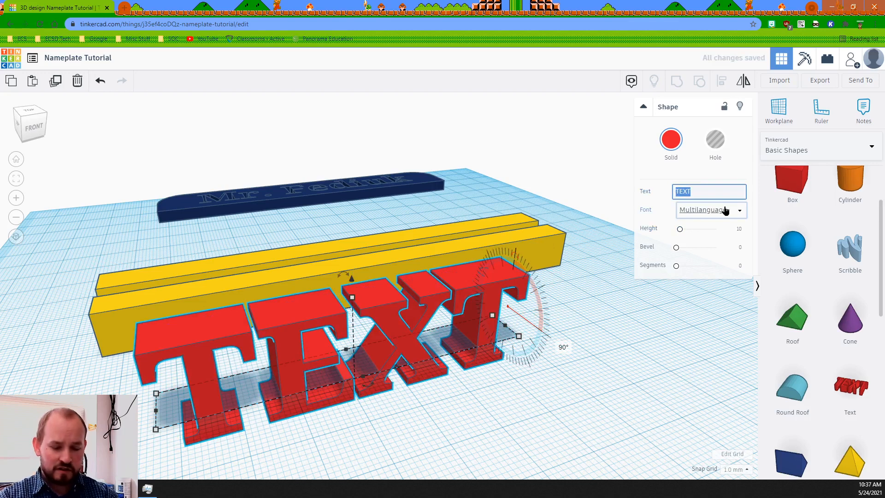
type("Please Subscribe!")
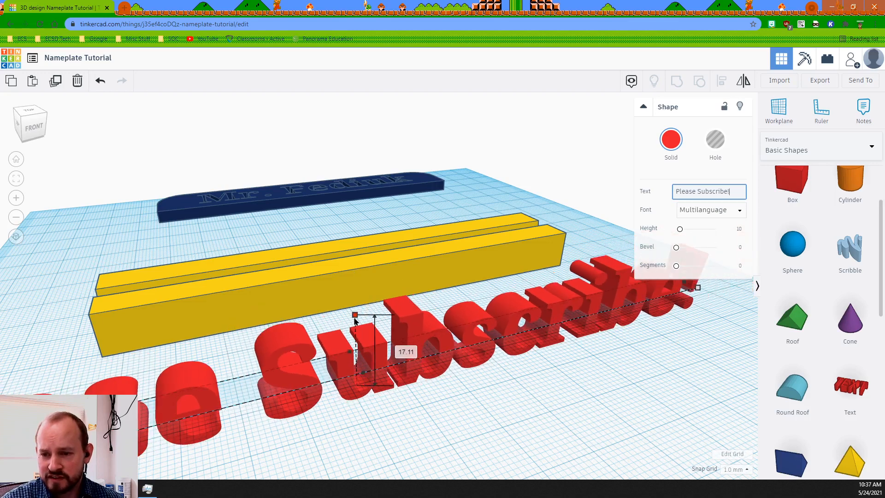
Step: Shrink the text and lower it against the base's front face
left_click_drag(354, 315, 354, 342)
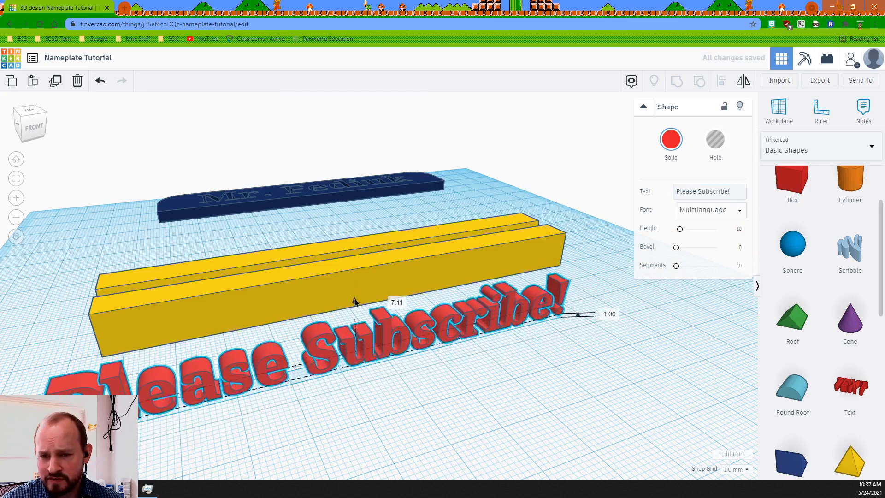
left_click_drag(575, 313, 562, 312)
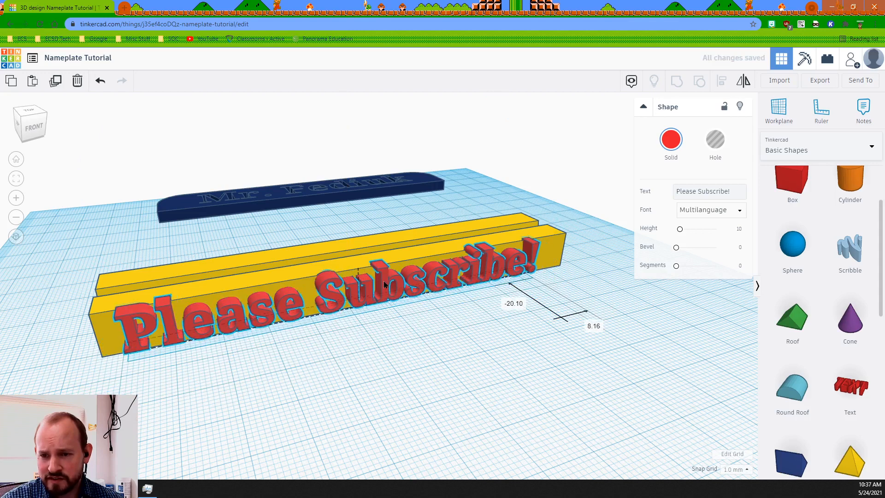
left_click_drag(383, 285, 359, 269)
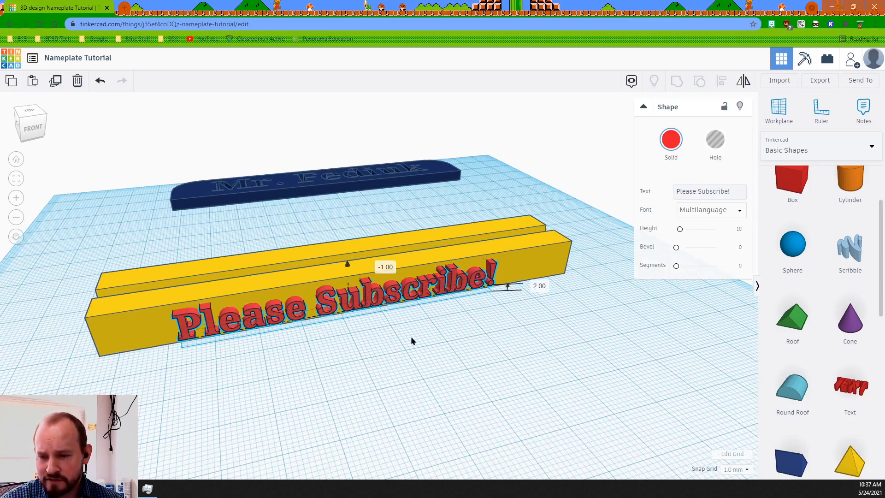
left_click(370, 304)
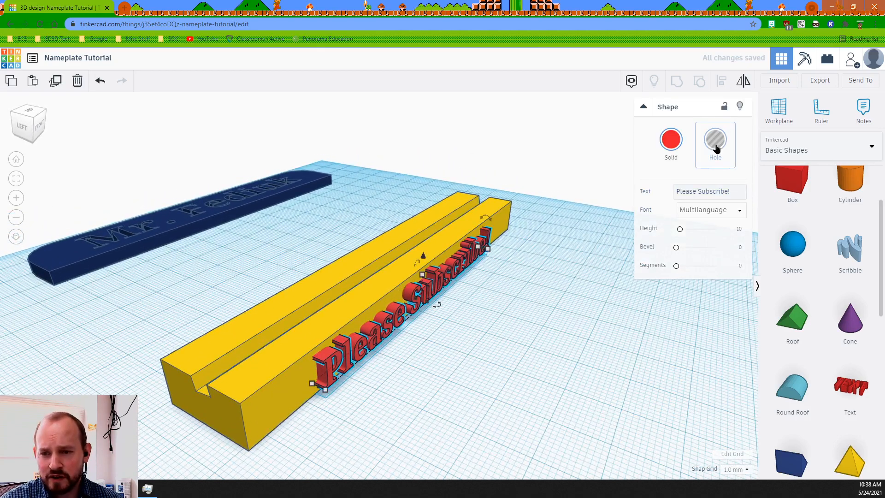
Step: Make the text a Hole and set Snap Grid to 0.5 mm for engraving
left_click(714, 140)
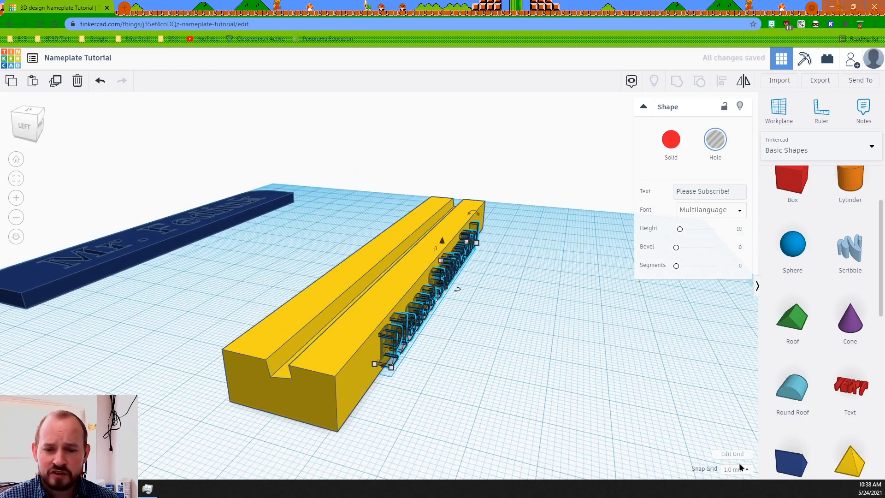
left_click(735, 468)
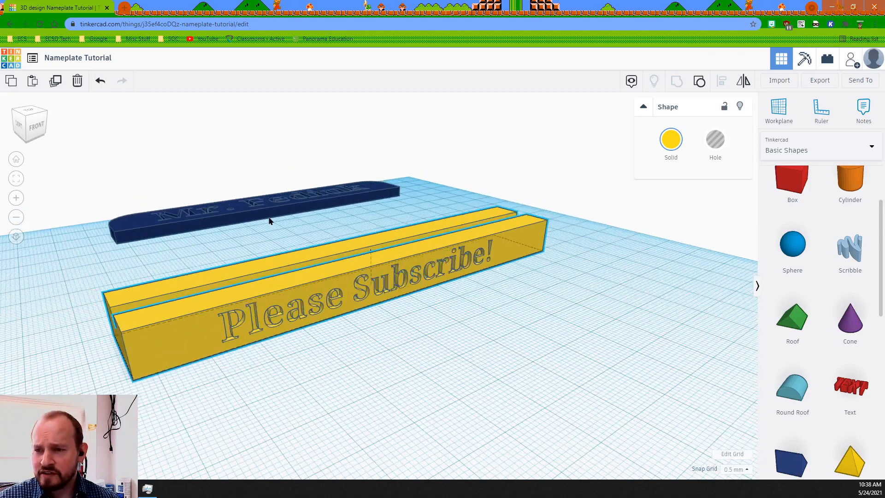
left_click_drag(255, 215, 242, 260)
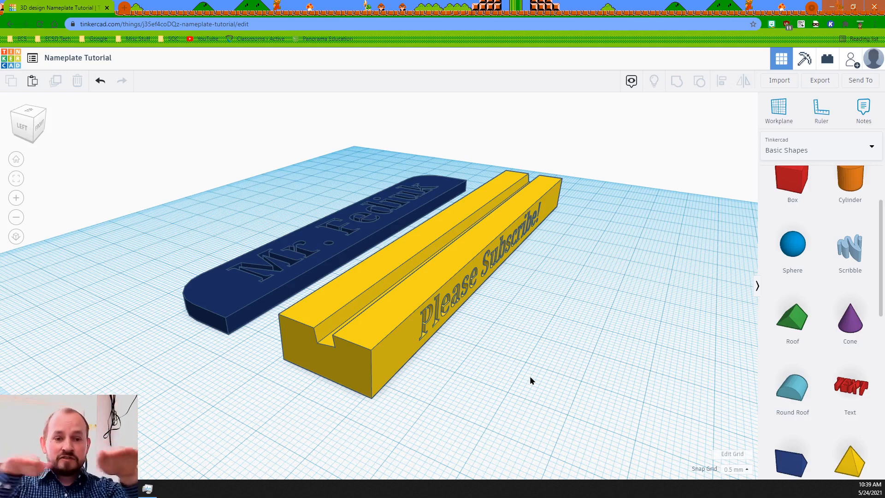
mouse_move(520, 362)
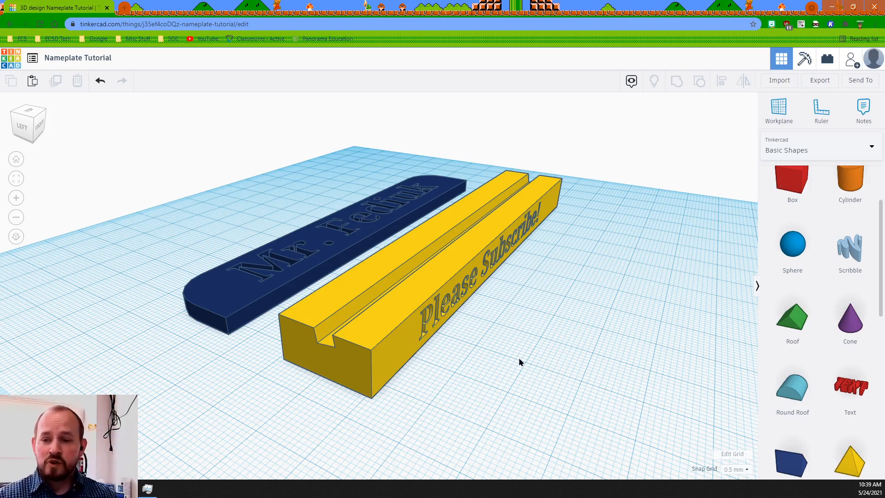
mouse_move(494, 376)
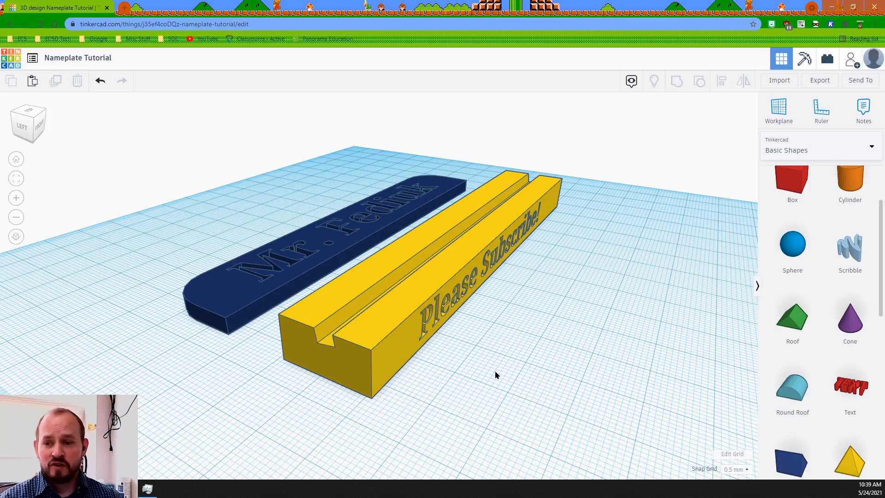
mouse_move(521, 341)
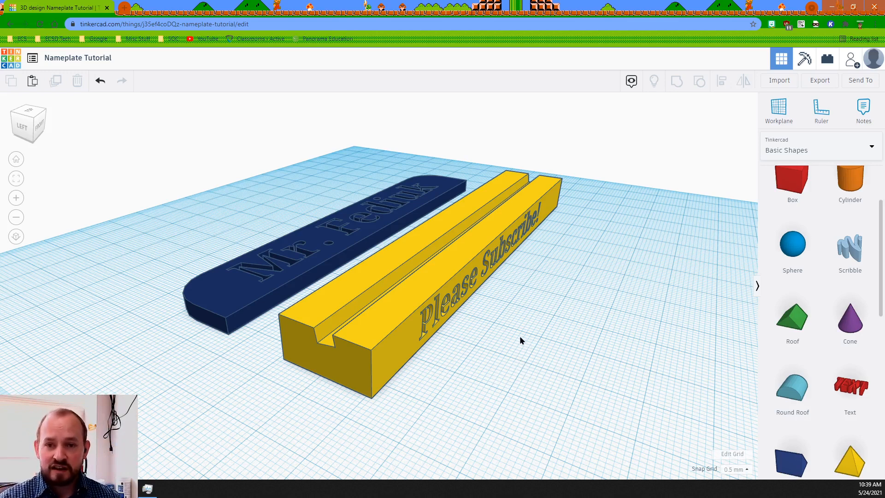
mouse_move(492, 357)
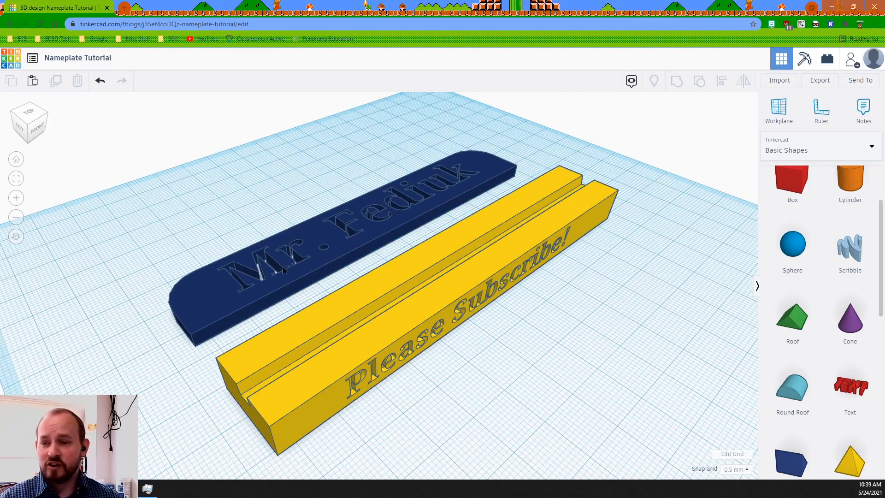
left_click(282, 270)
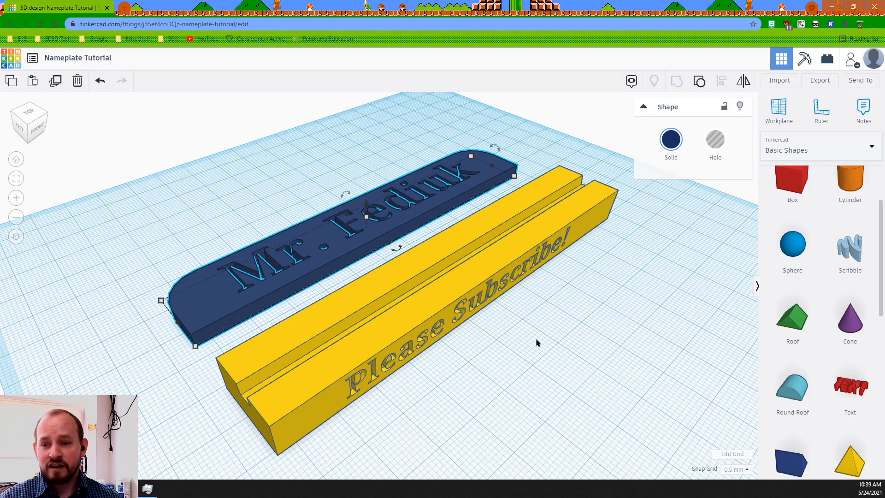